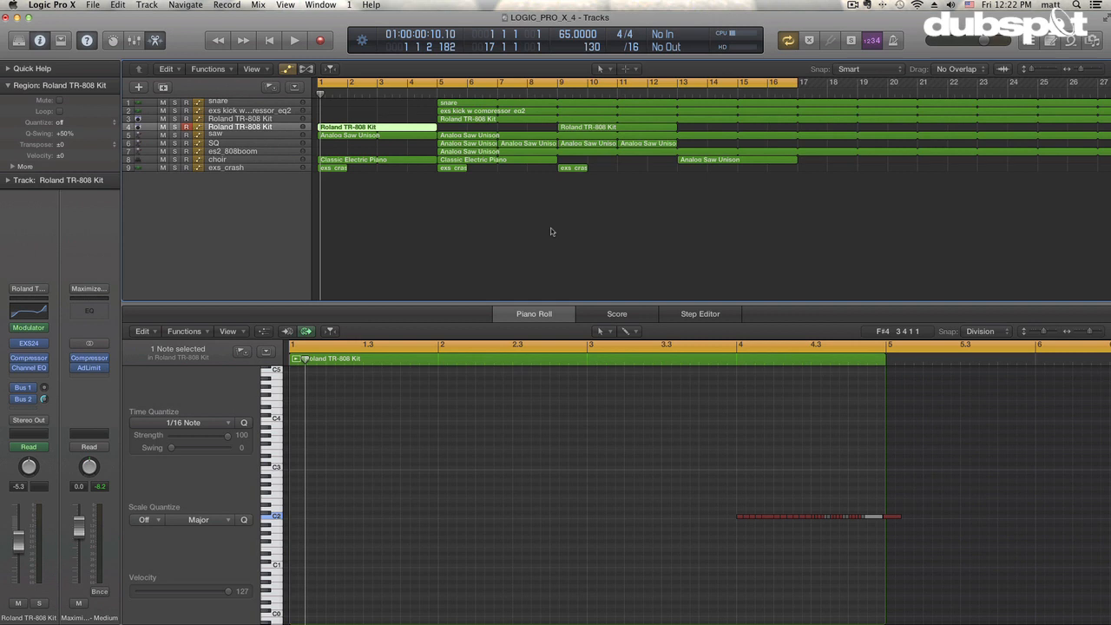
{"action": "mouse_move", "coordinate": [554, 232]}
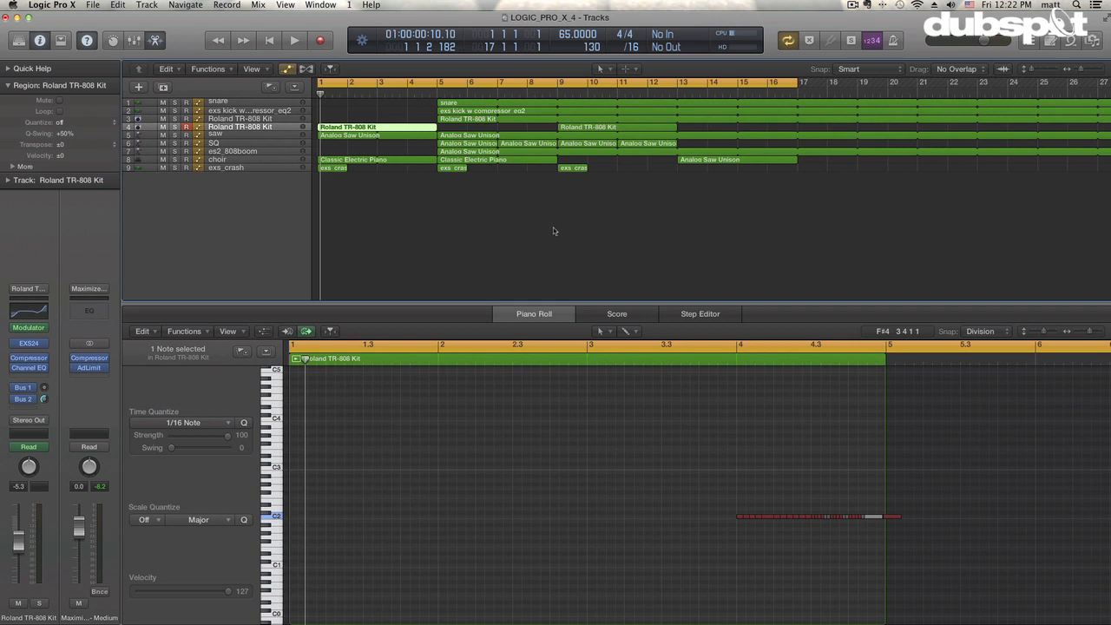
{"action": "mouse_move", "coordinate": [552, 233]}
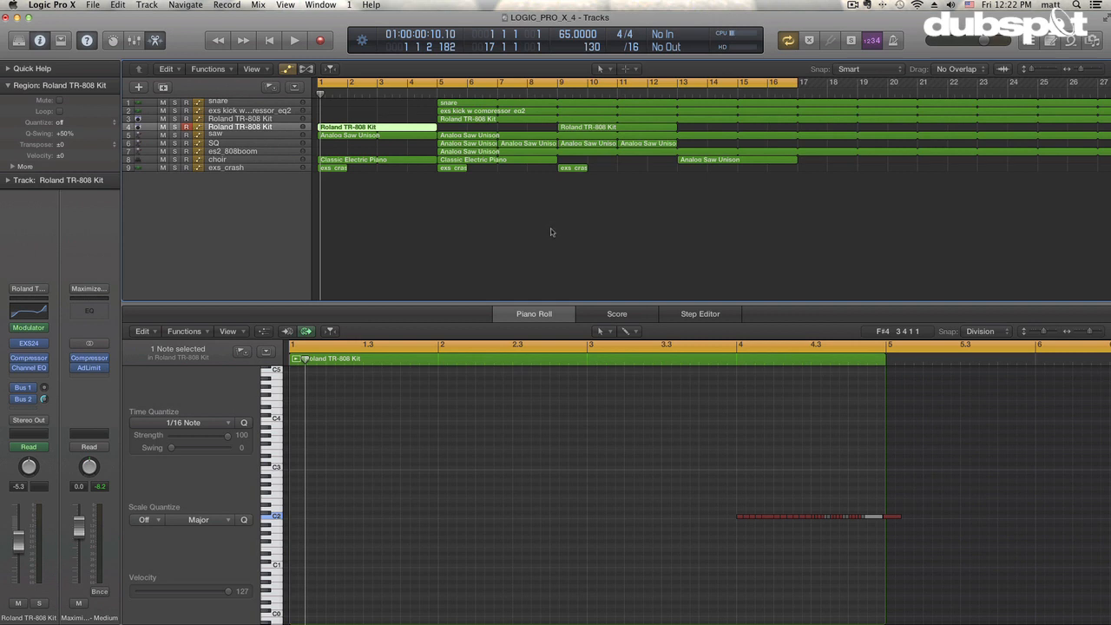
{"action": "mouse_move", "coordinate": [327, 183]}
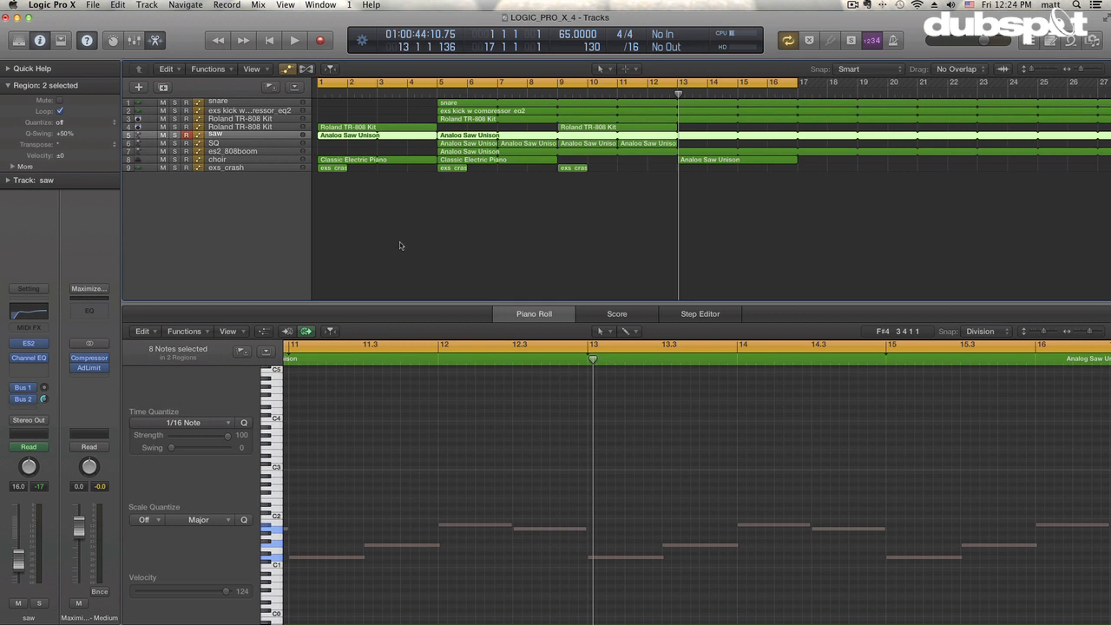
{"action": "mouse_move", "coordinate": [396, 247]}
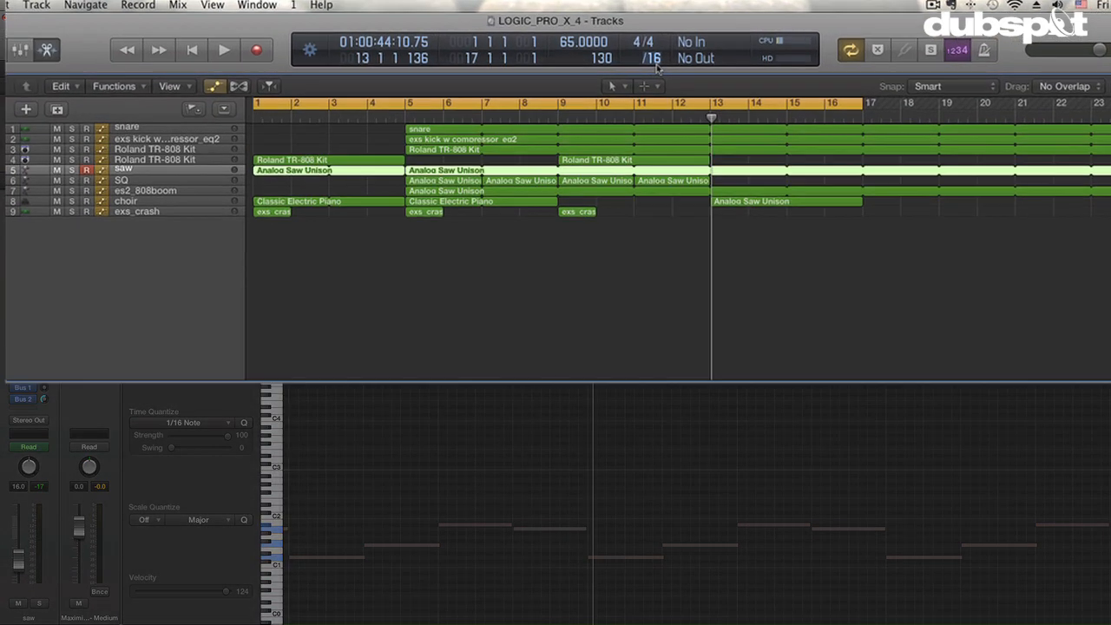
Keep the grid division at sixteenth notes and audition the arrangement briefly.
{"action": "left_click", "coordinate": [652, 59]}
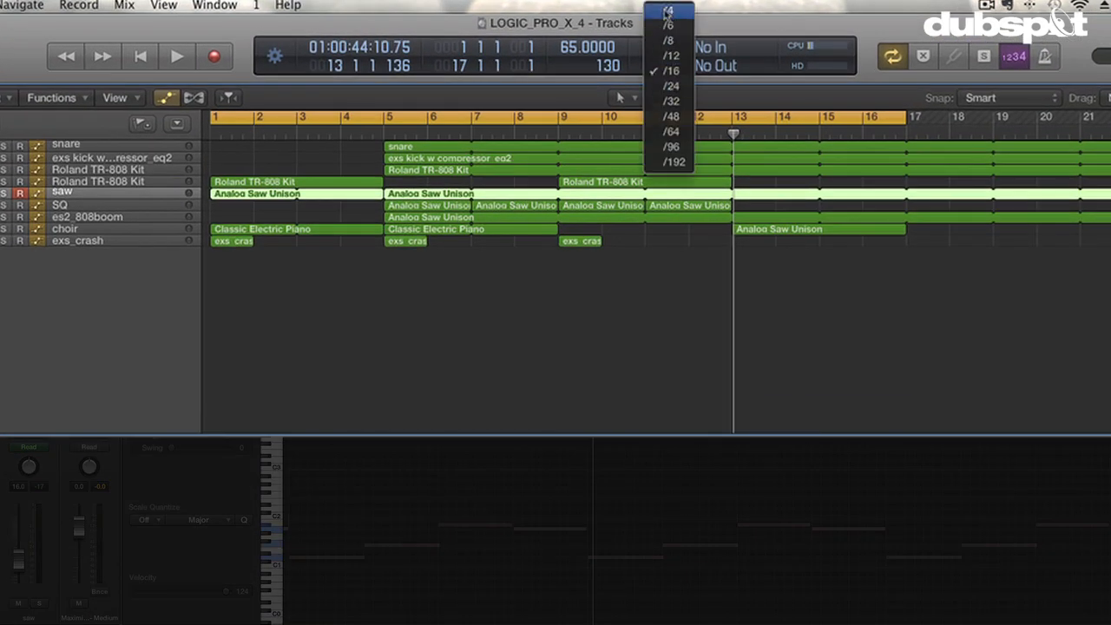
{"action": "left_click", "coordinate": [671, 69]}
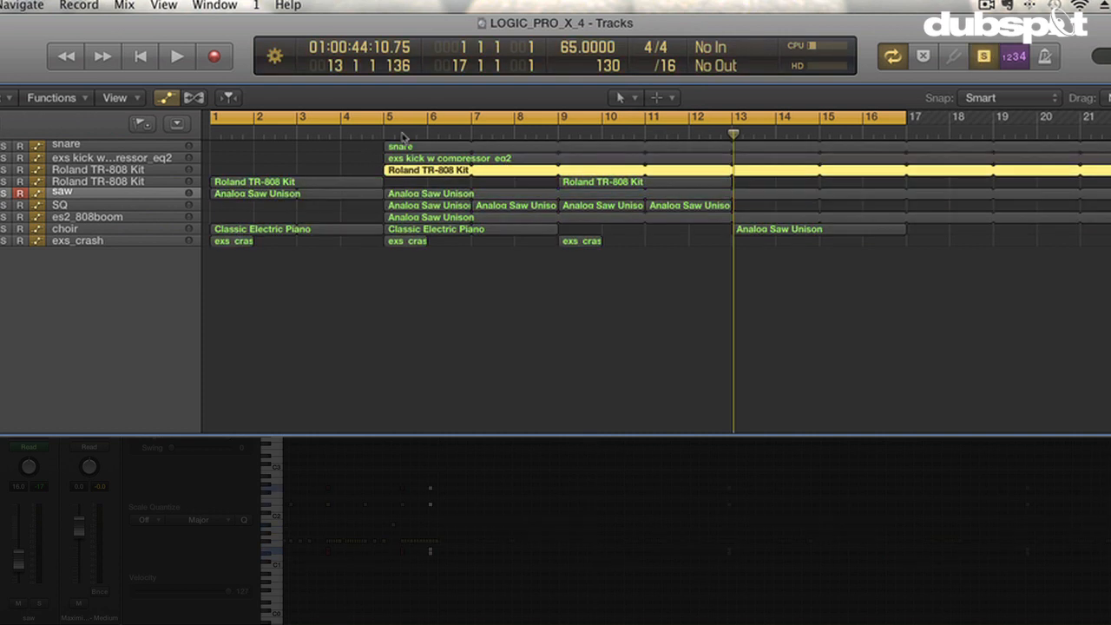
{"action": "left_click", "coordinate": [177, 56]}
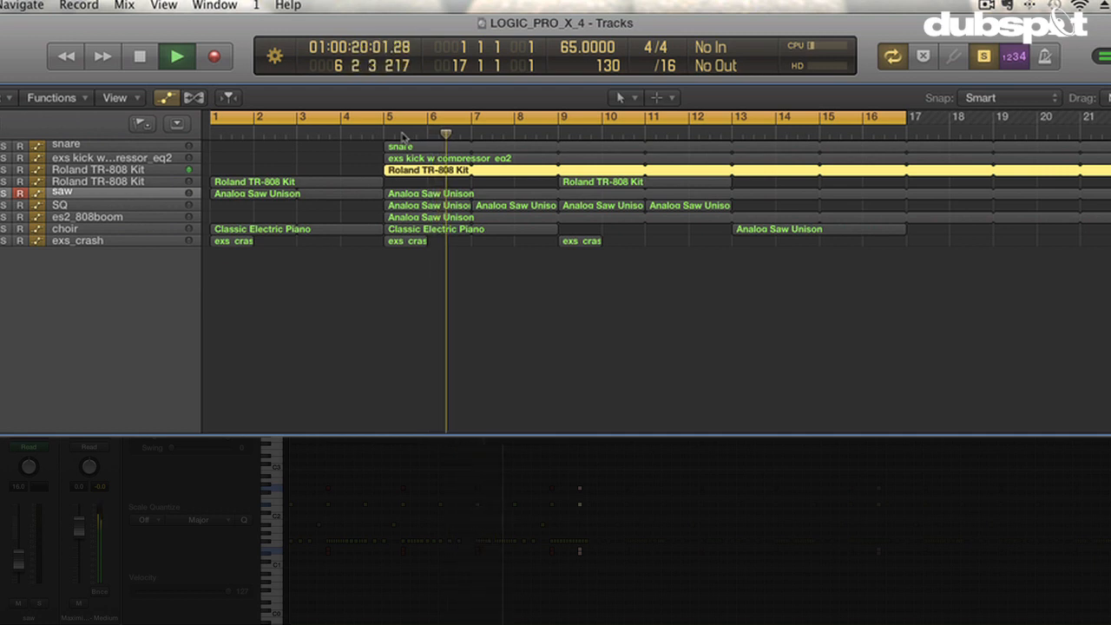
{"action": "left_click", "coordinate": [178, 55]}
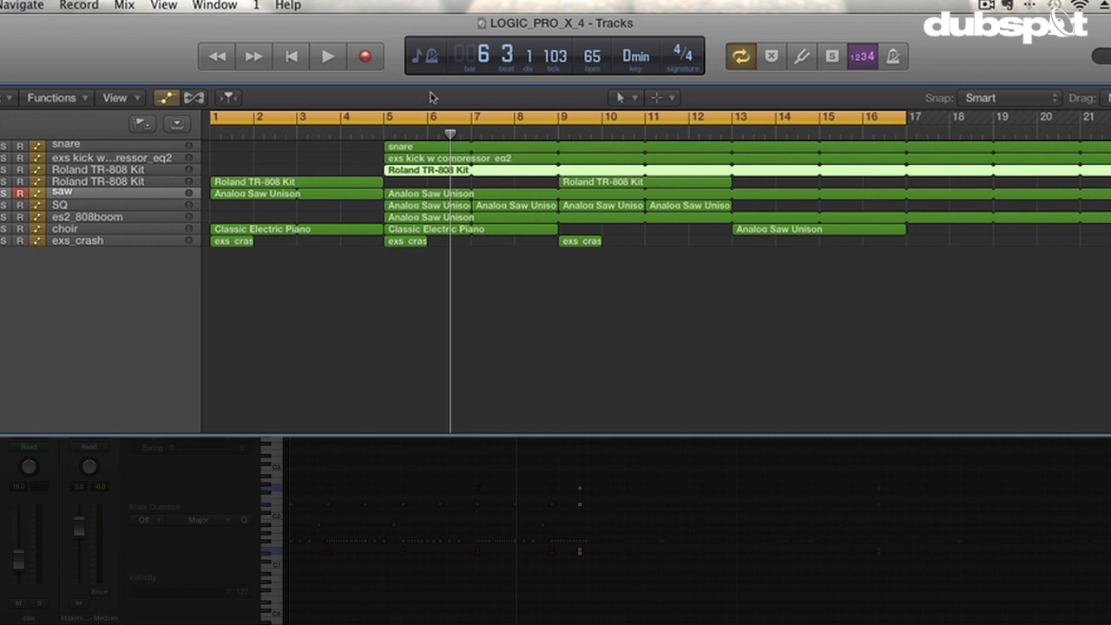
{"action": "mouse_move", "coordinate": [427, 97]}
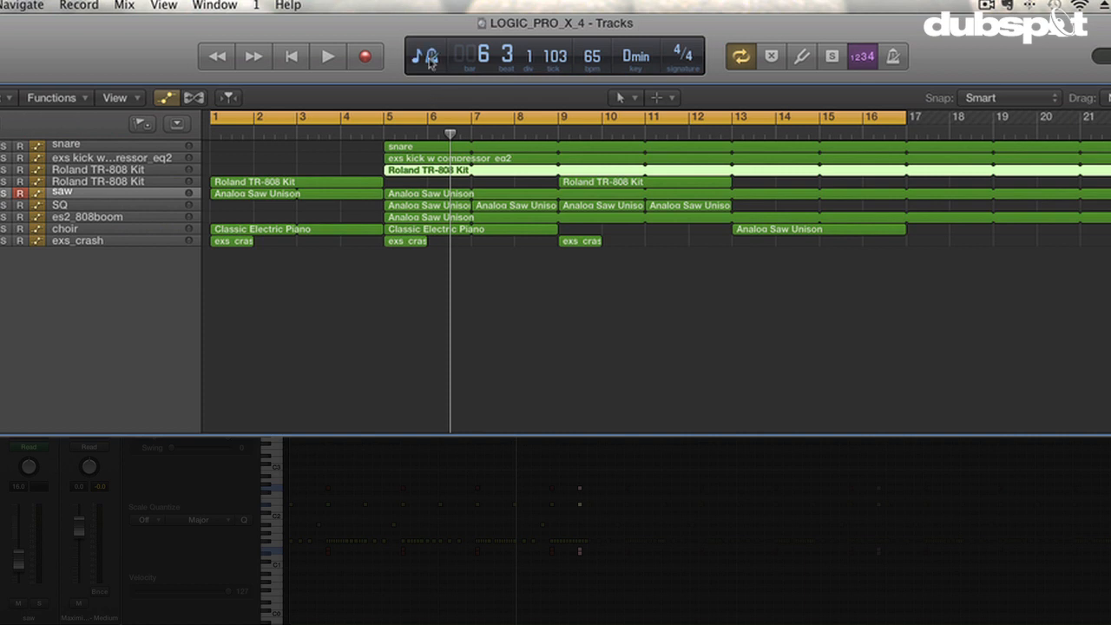
Switch the transport display mode back to bars and timecode.
{"action": "left_click", "coordinate": [426, 55]}
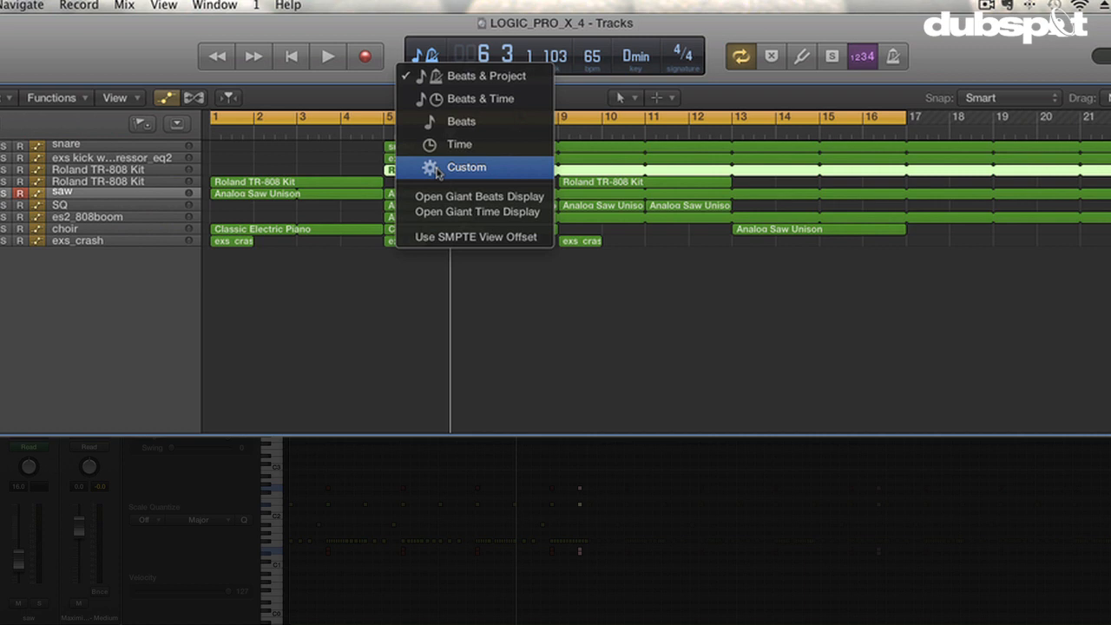
{"action": "left_click", "coordinate": [465, 167]}
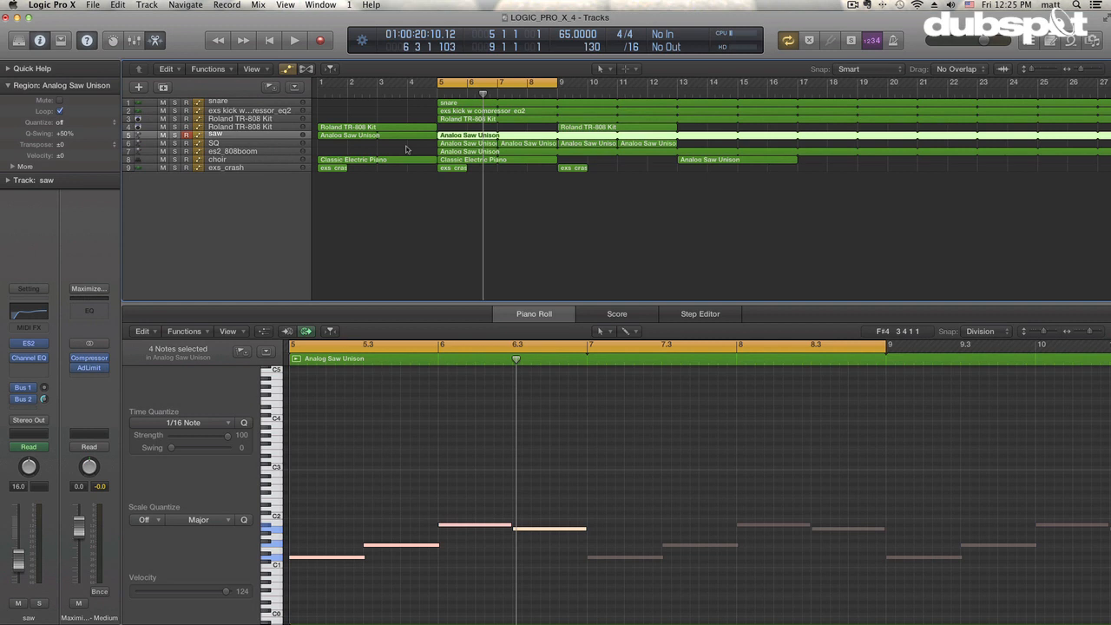
{"action": "mouse_move", "coordinate": [506, 188]}
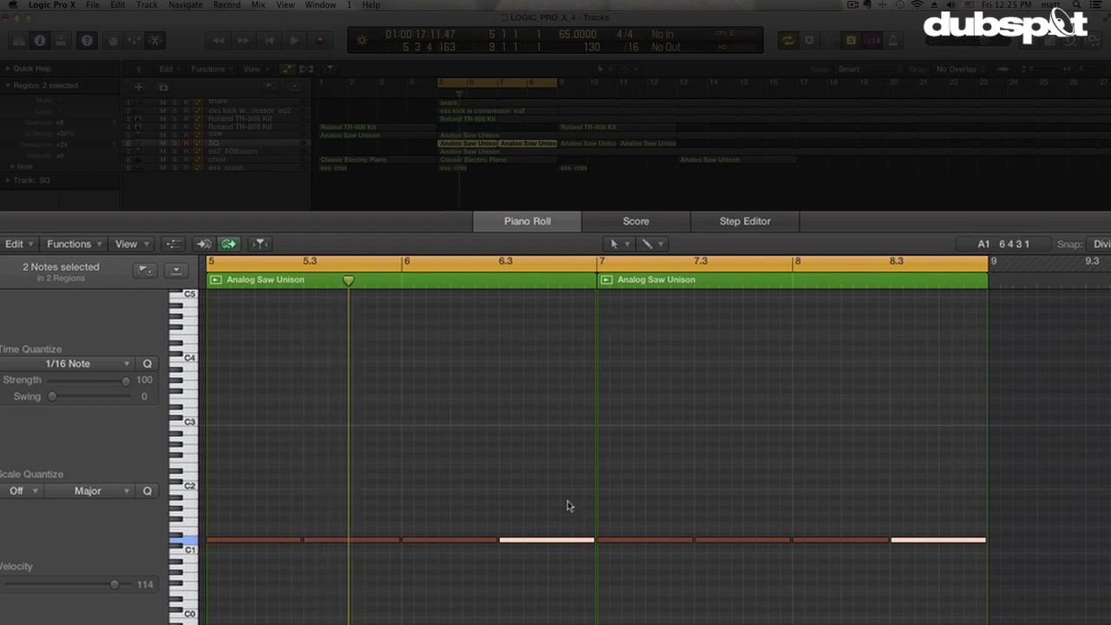
{"action": "mouse_move", "coordinate": [230, 542]}
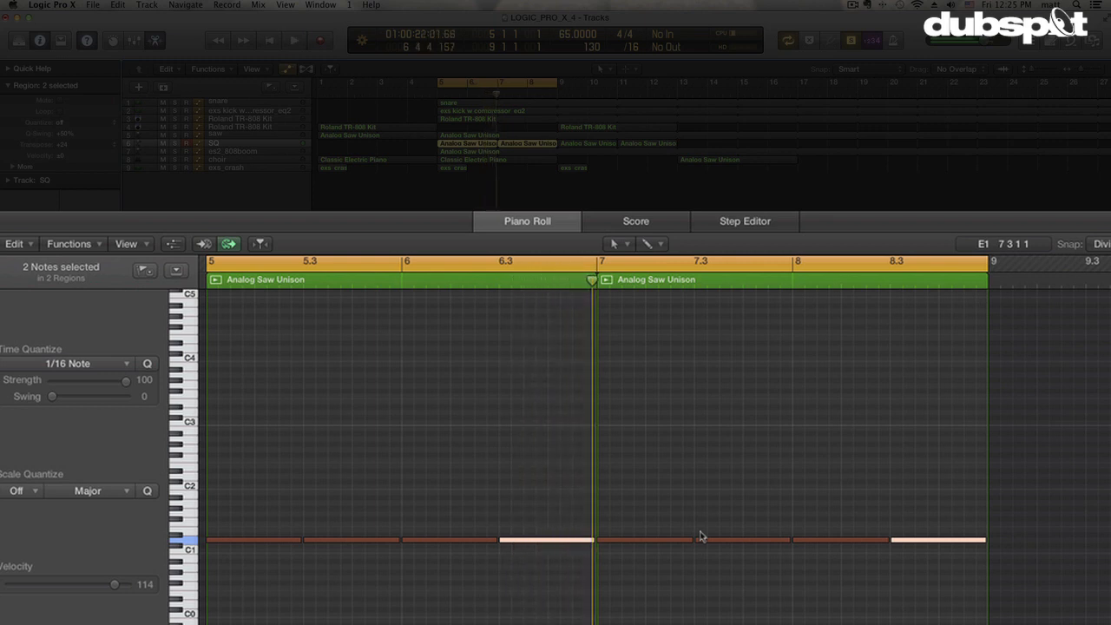
{"action": "mouse_move", "coordinate": [338, 431]}
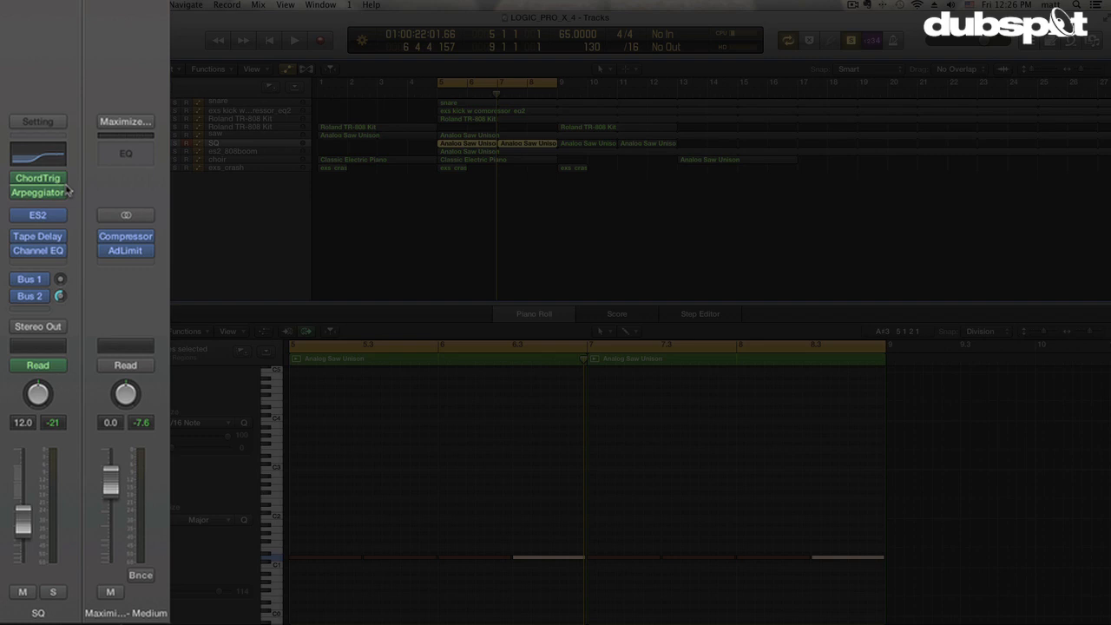
{"action": "mouse_move", "coordinate": [118, 195]}
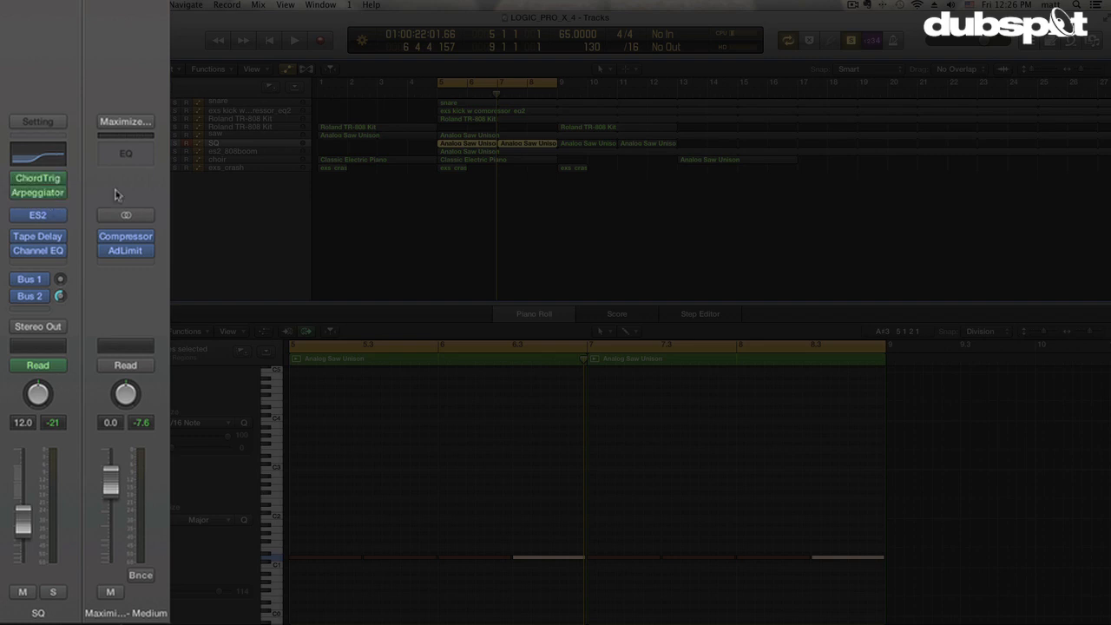
{"action": "mouse_move", "coordinate": [105, 189]}
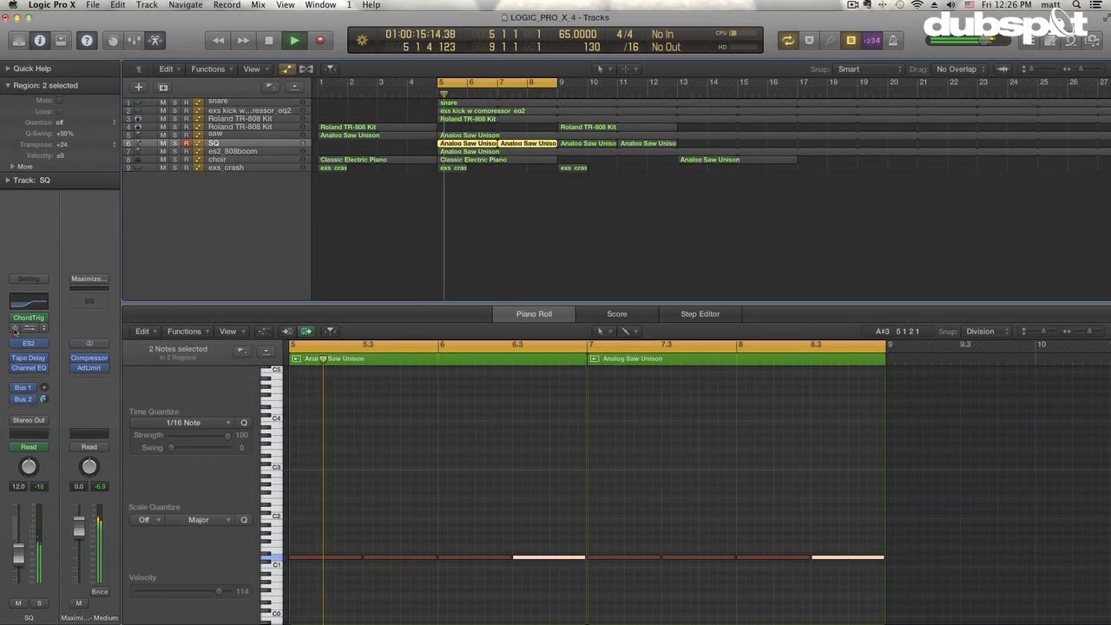
Open the Chord Trigger plugin window from the SQ channel strip's MIDI FX slot.
{"action": "left_click", "coordinate": [295, 40]}
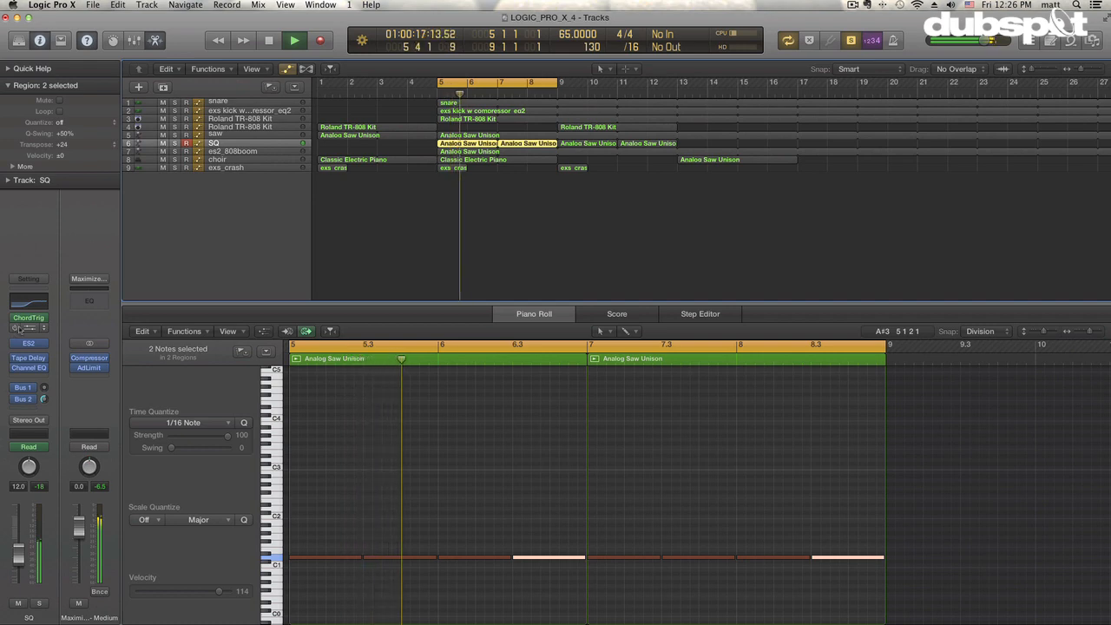
{"action": "left_click", "coordinate": [27, 318]}
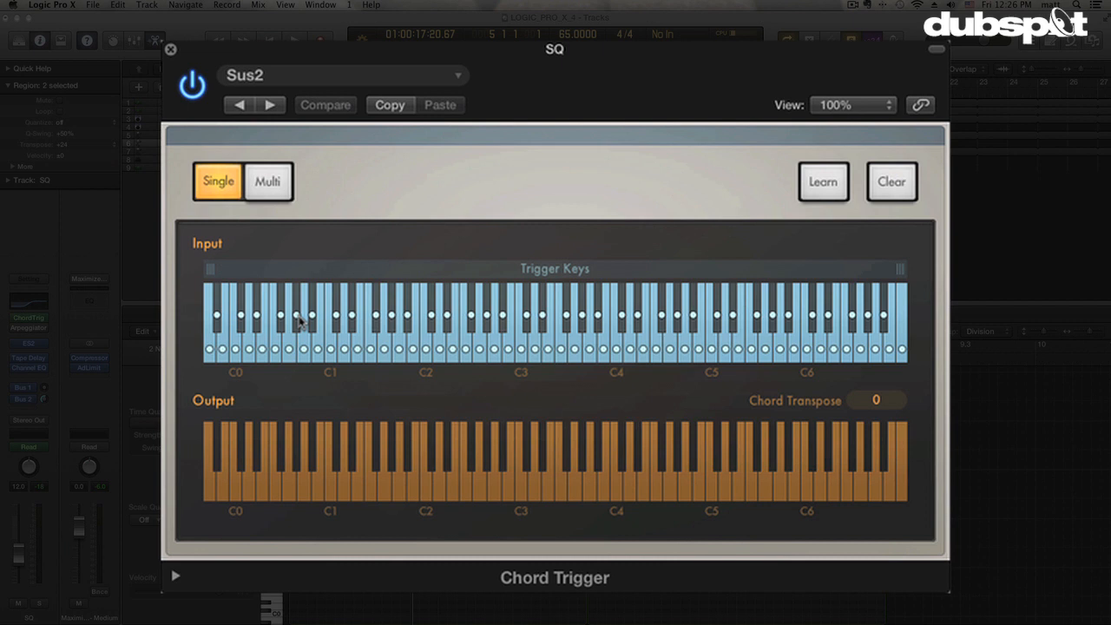
{"action": "mouse_move", "coordinate": [313, 326]}
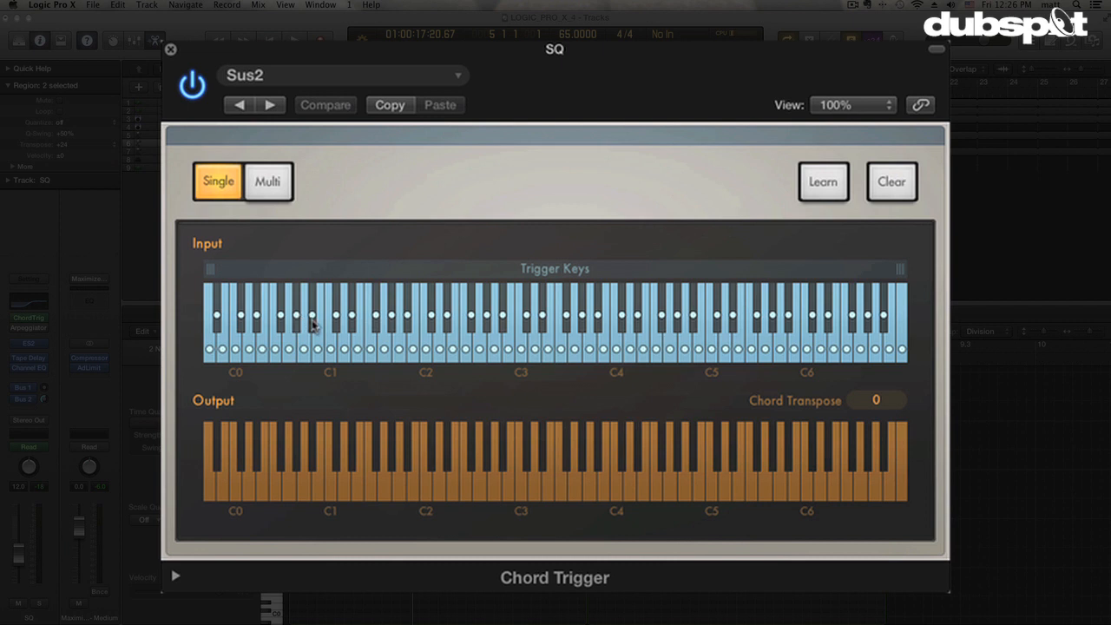
Play a trigger key in Chord Trigger to hear its Sus2 chord.
{"action": "left_click", "coordinate": [519, 330]}
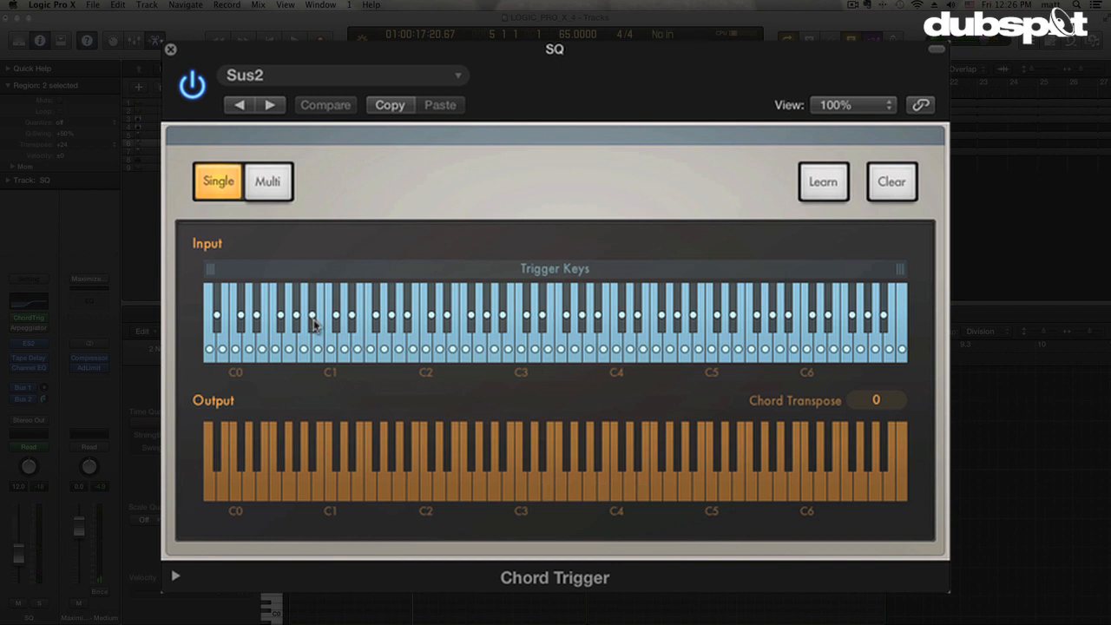
{"action": "mouse_move", "coordinate": [854, 458]}
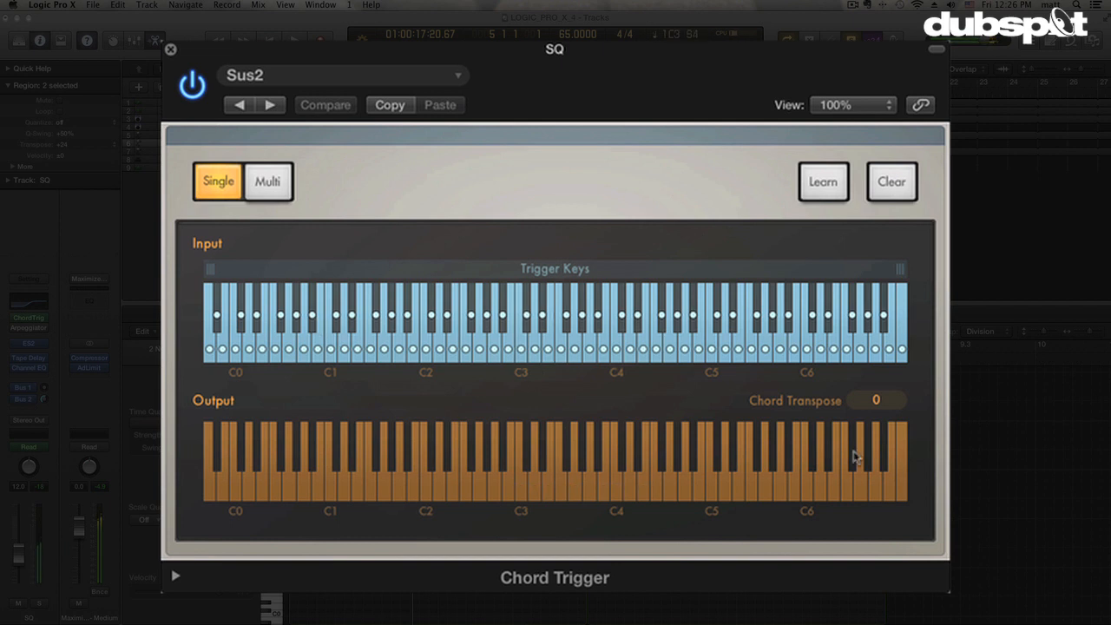
{"action": "mouse_move", "coordinate": [524, 368]}
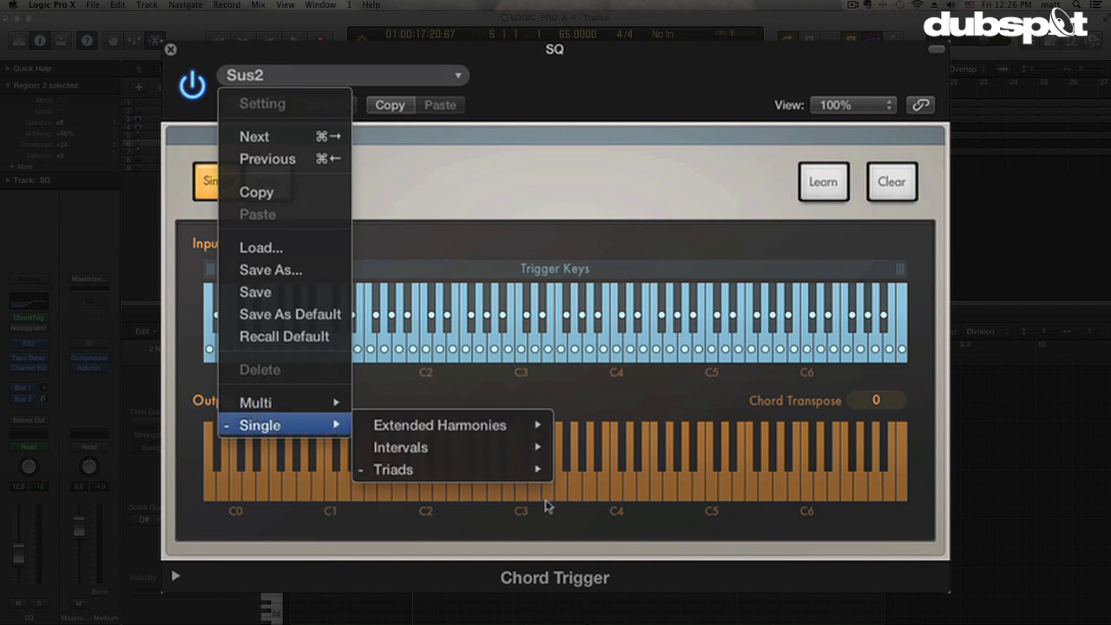
{"action": "mouse_move", "coordinate": [399, 448]}
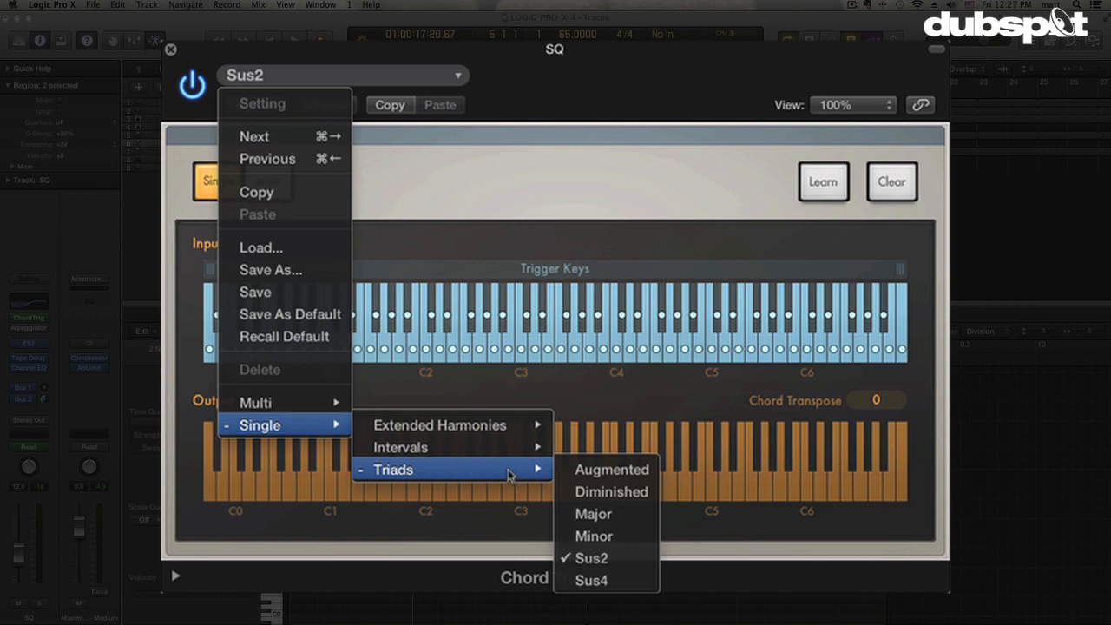
{"action": "mouse_move", "coordinate": [546, 476]}
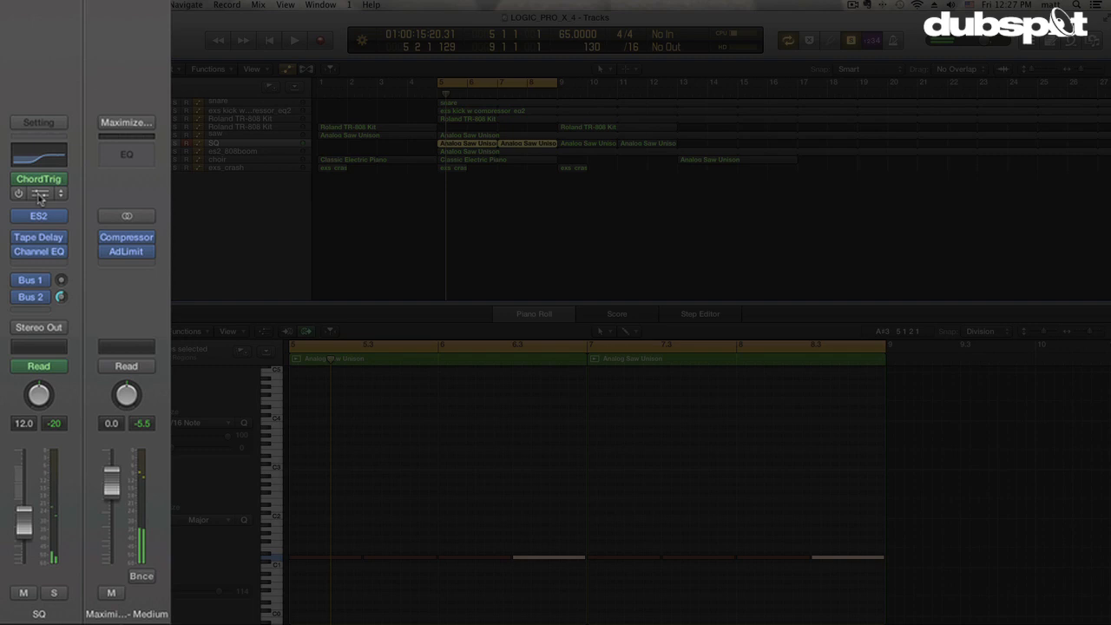
Close the Chord Trigger window and head to the SQ track's Arpeggiator slot.
{"action": "left_click", "coordinate": [38, 193]}
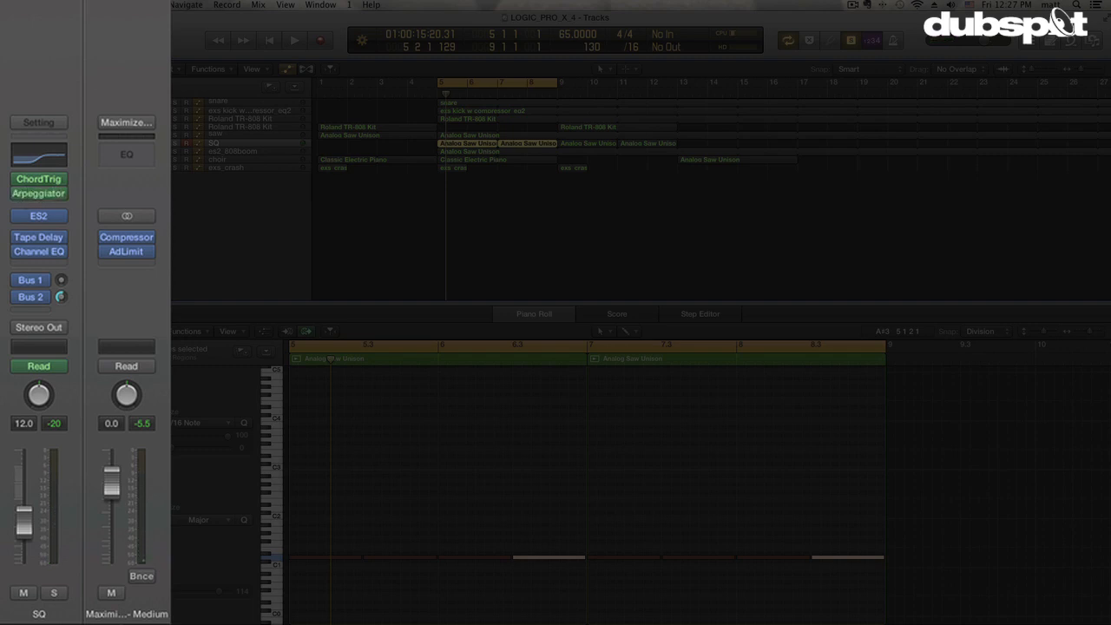
{"action": "left_click", "coordinate": [296, 40]}
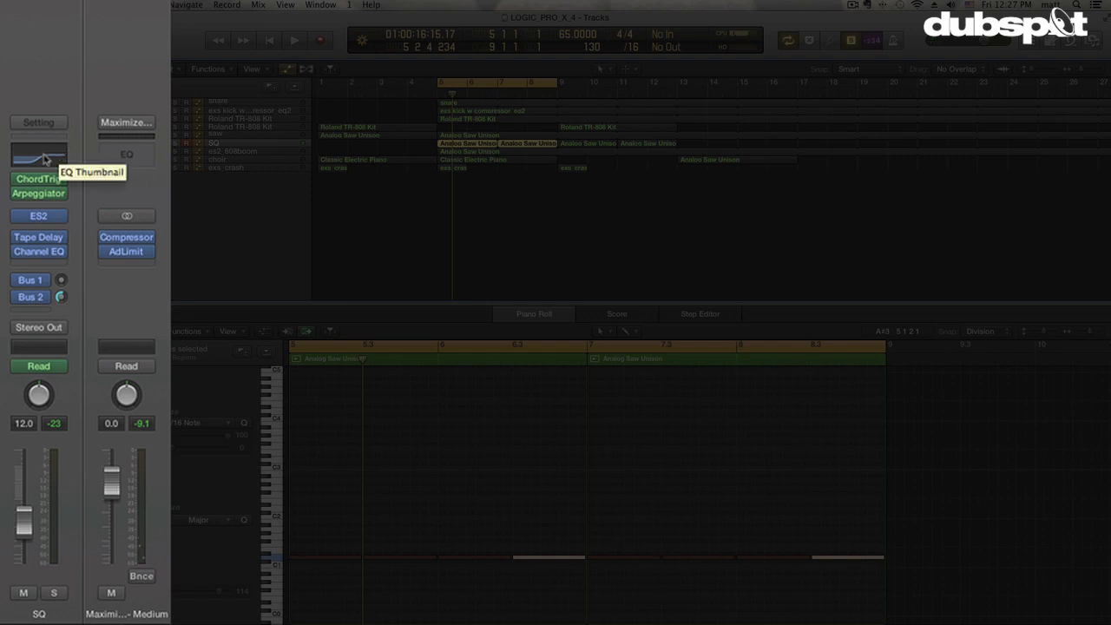
{"action": "mouse_move", "coordinate": [73, 163]}
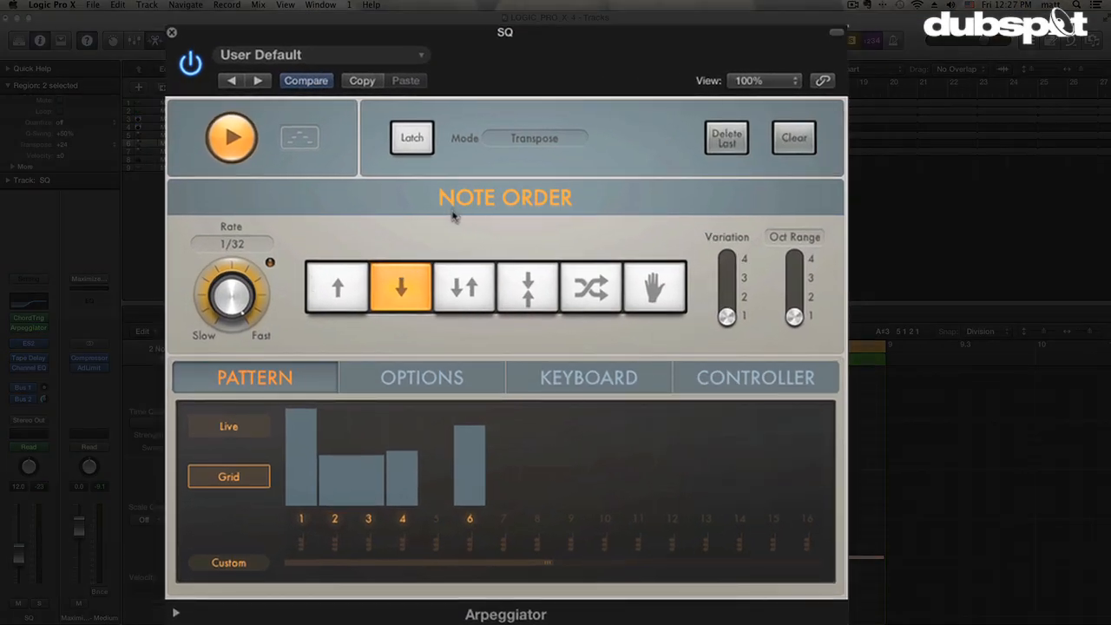
{"action": "mouse_move", "coordinate": [646, 253]}
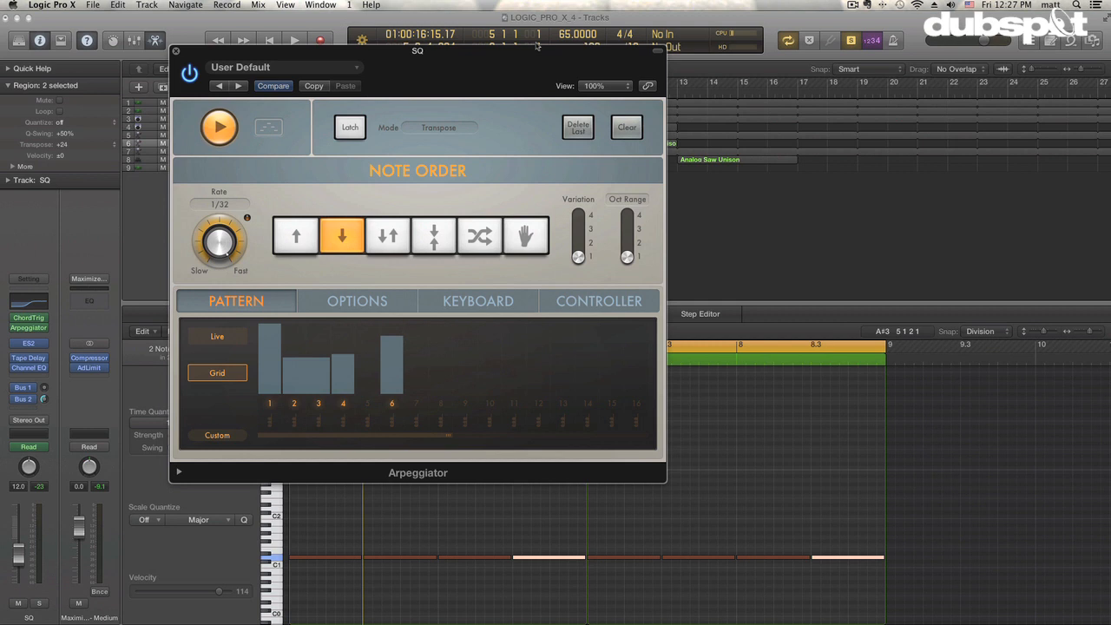
{"action": "mouse_move", "coordinate": [353, 203]}
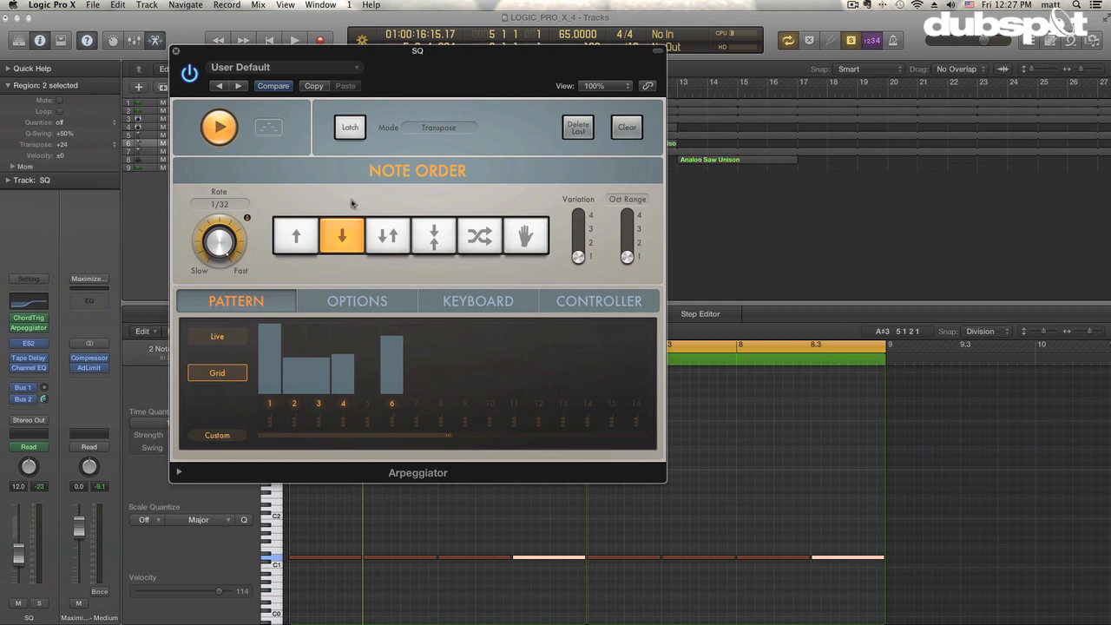
{"action": "mouse_move", "coordinate": [339, 217]}
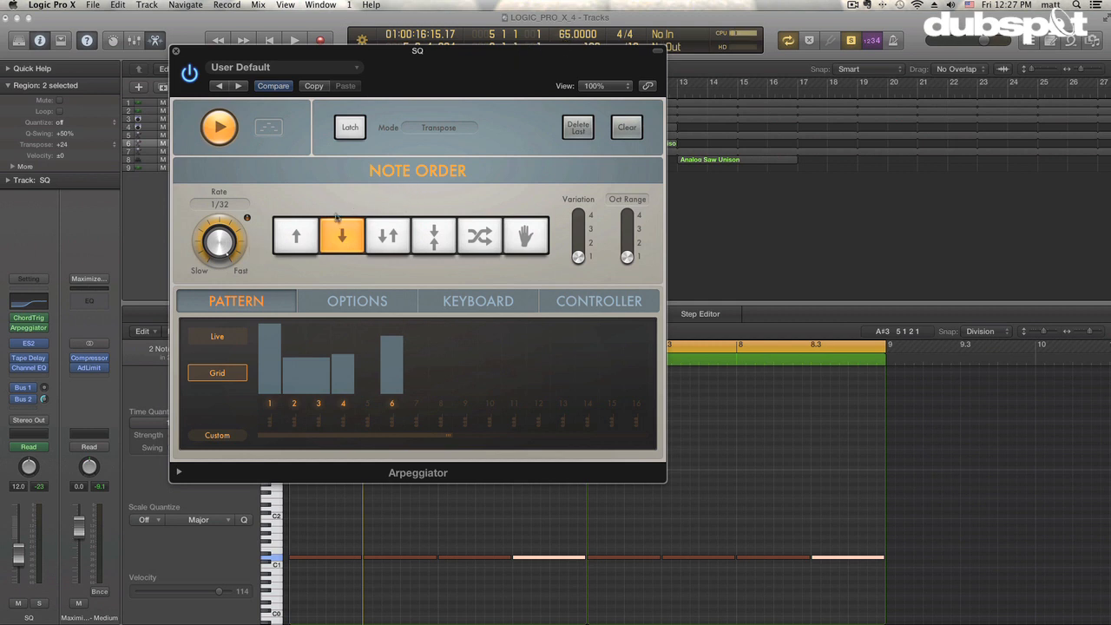
{"action": "mouse_move", "coordinate": [338, 191]}
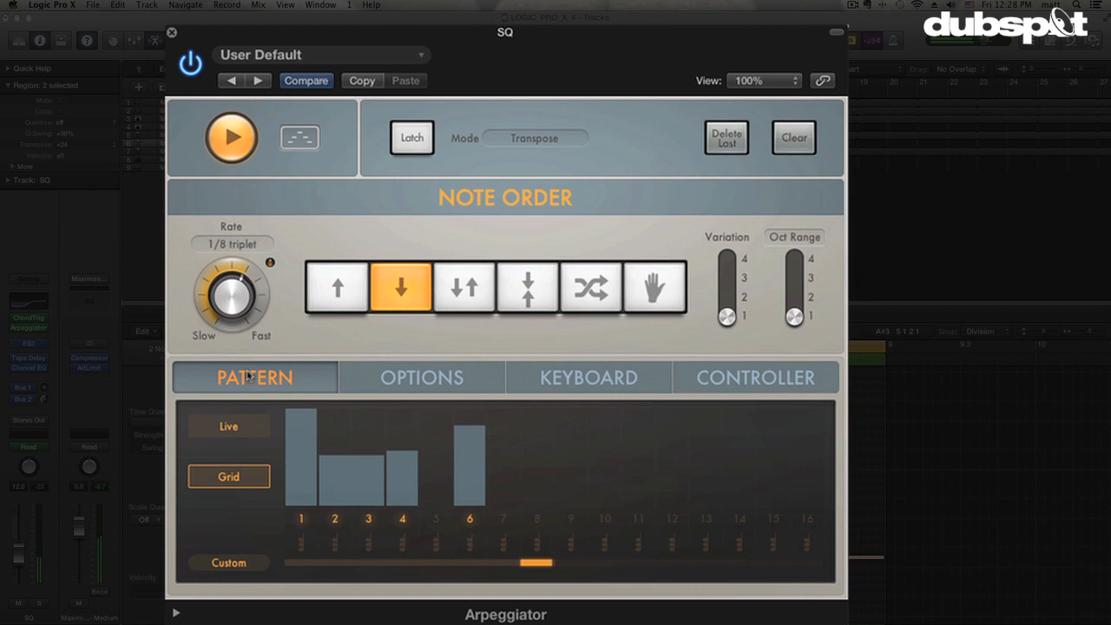
{"action": "left_click_drag", "start_coordinate": [233, 296], "coordinate": [243, 278]}
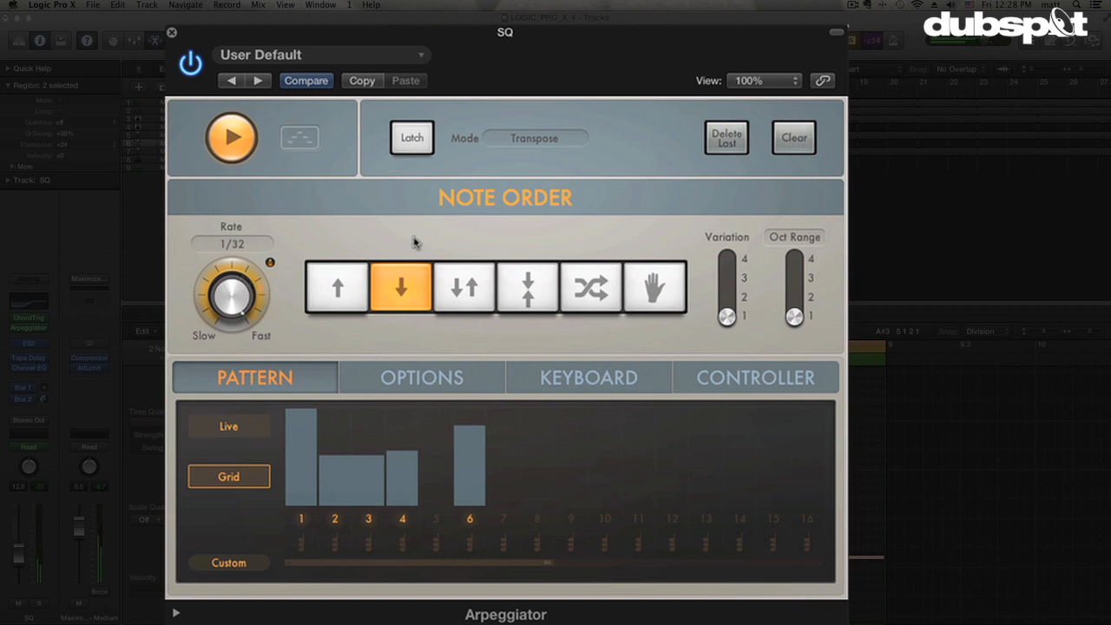
{"action": "mouse_move", "coordinate": [264, 316]}
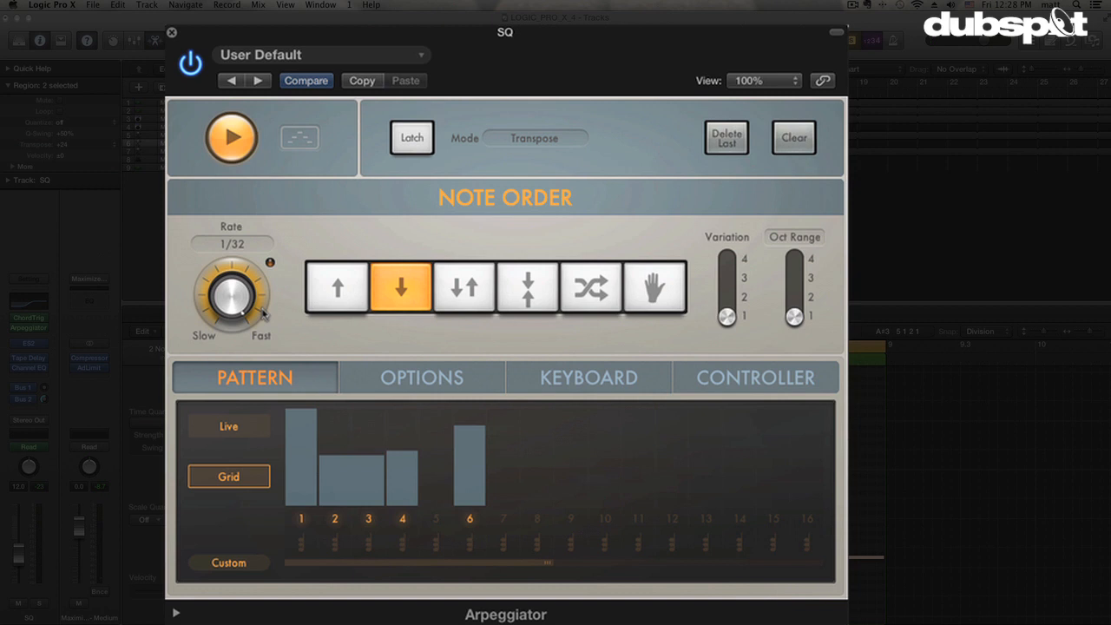
{"action": "mouse_move", "coordinate": [534, 270]}
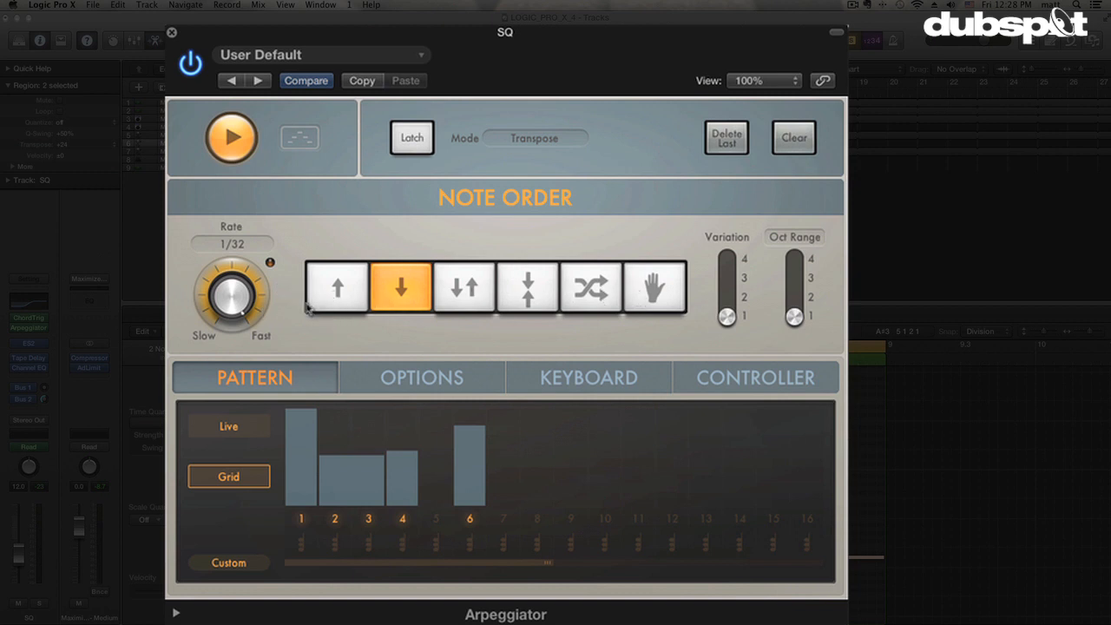
{"action": "mouse_move", "coordinate": [339, 280]}
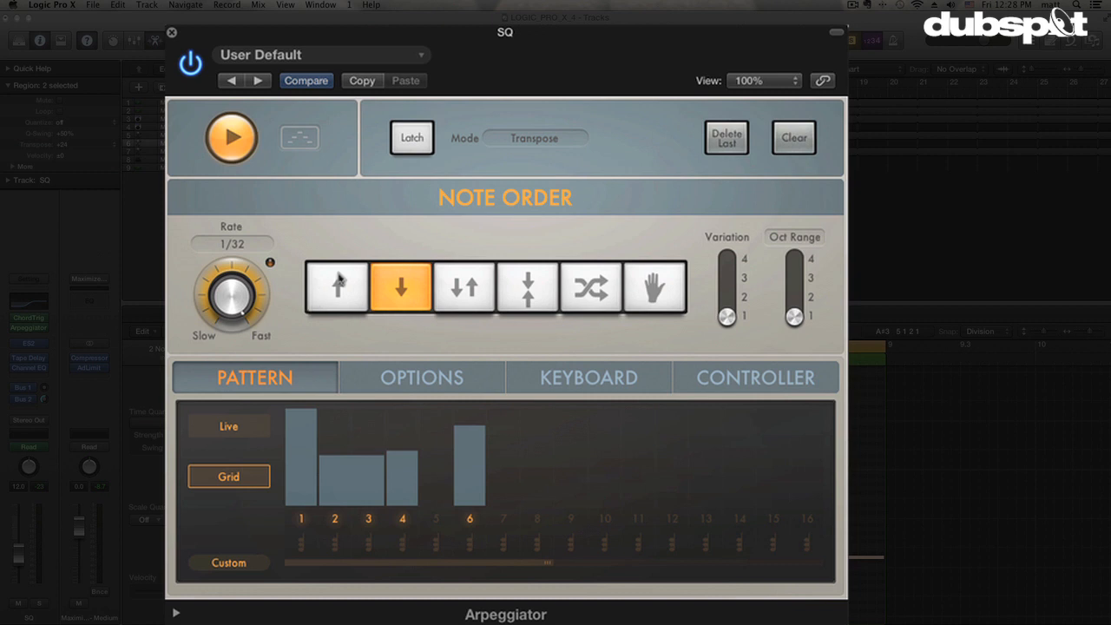
{"action": "mouse_move", "coordinate": [431, 323]}
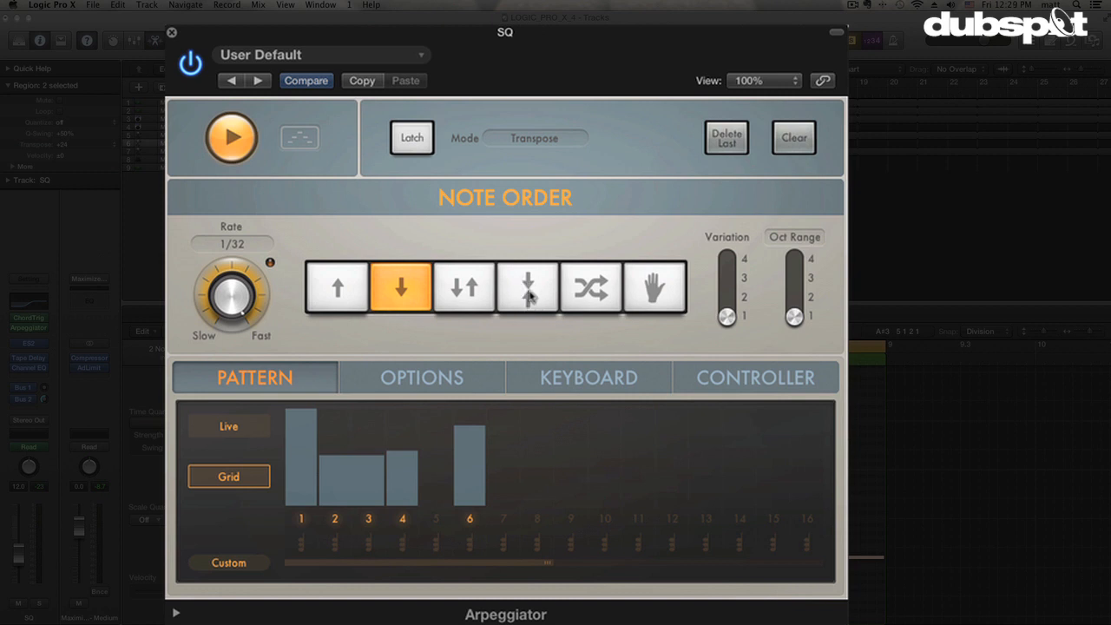
{"action": "mouse_move", "coordinate": [532, 299]}
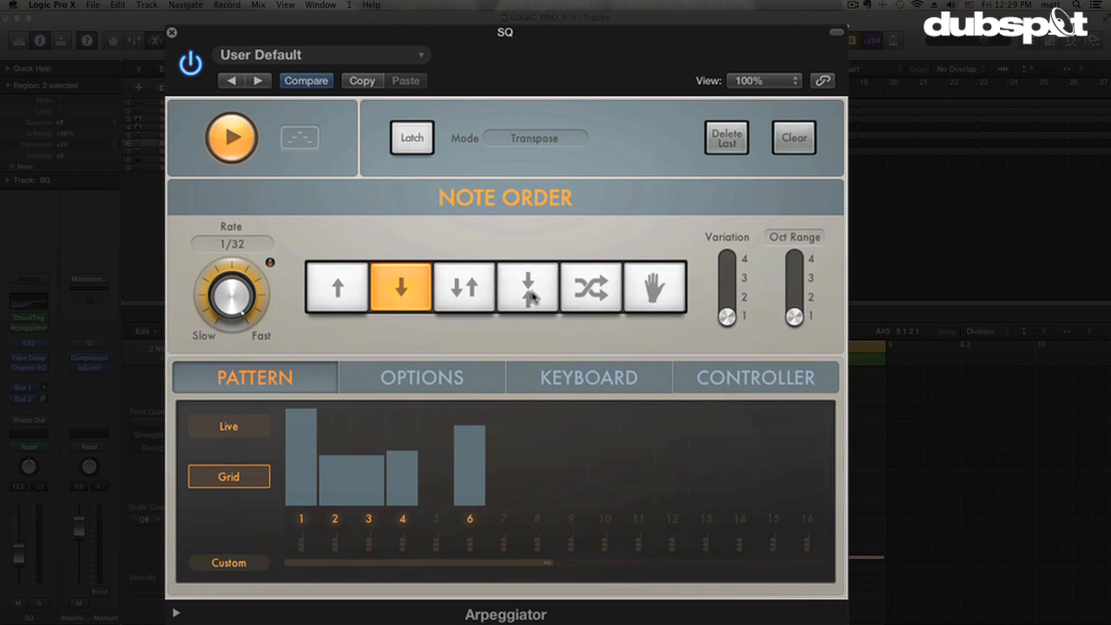
{"action": "mouse_move", "coordinate": [535, 298]}
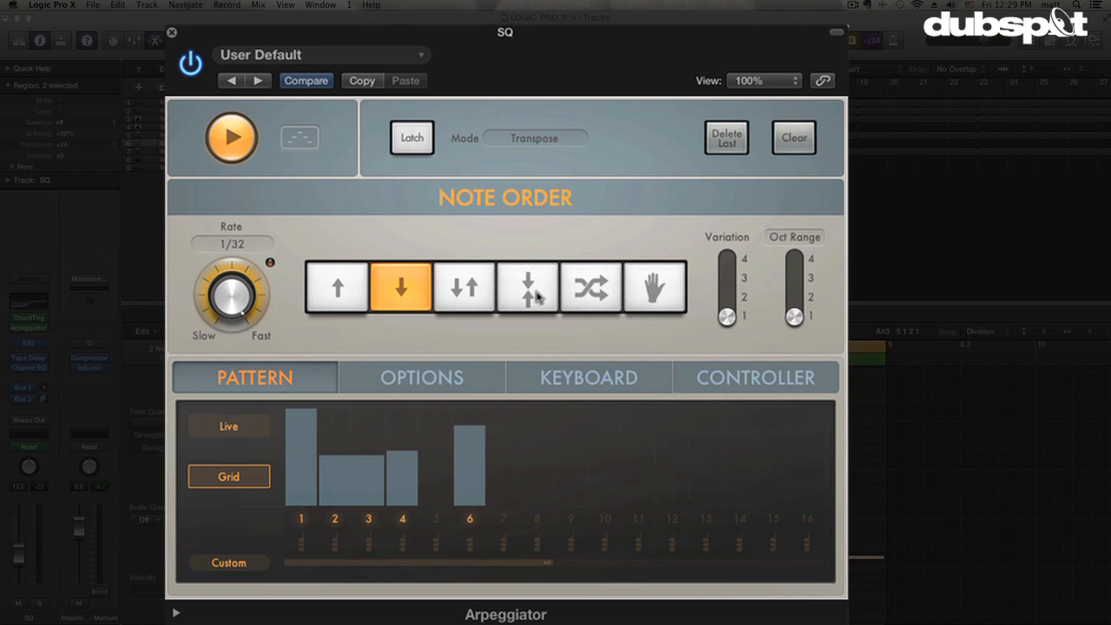
{"action": "mouse_move", "coordinate": [591, 303]}
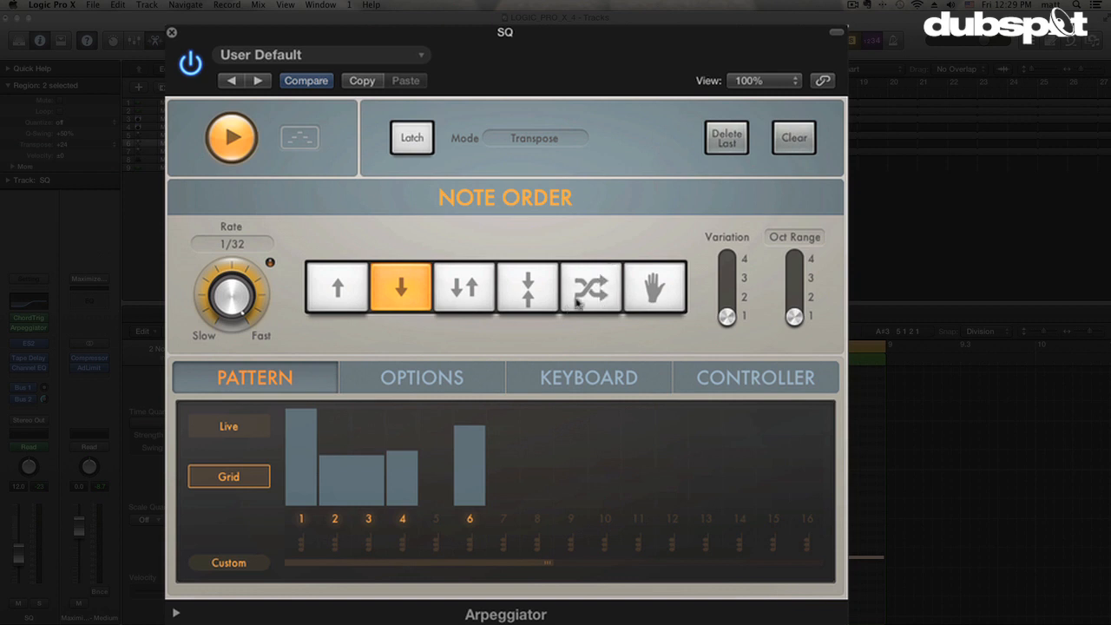
{"action": "mouse_move", "coordinate": [629, 303]}
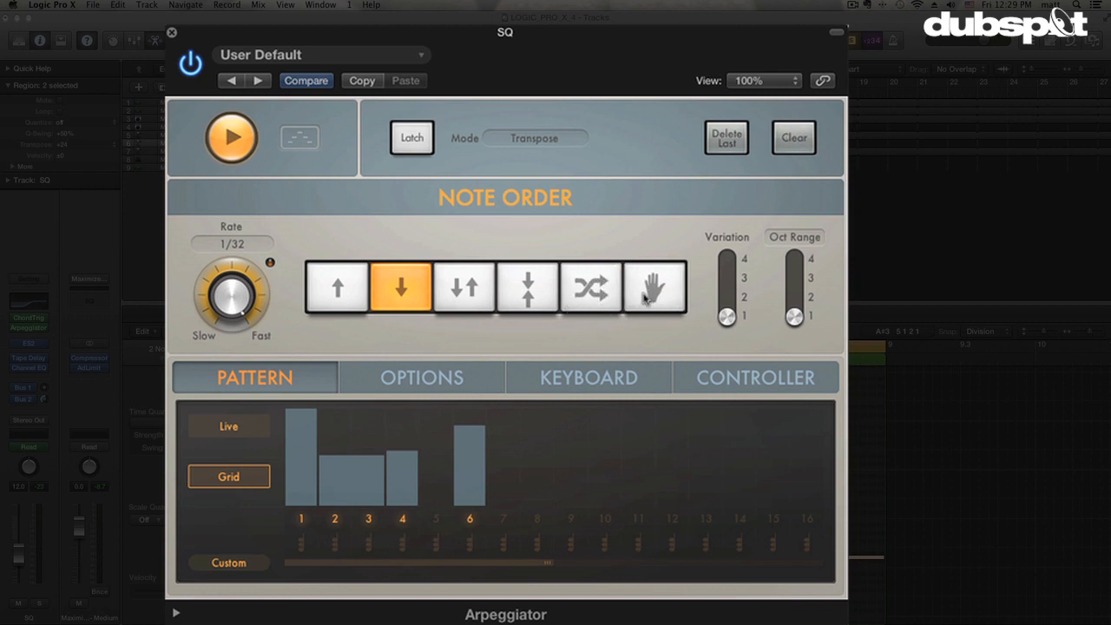
{"action": "mouse_move", "coordinate": [644, 295]}
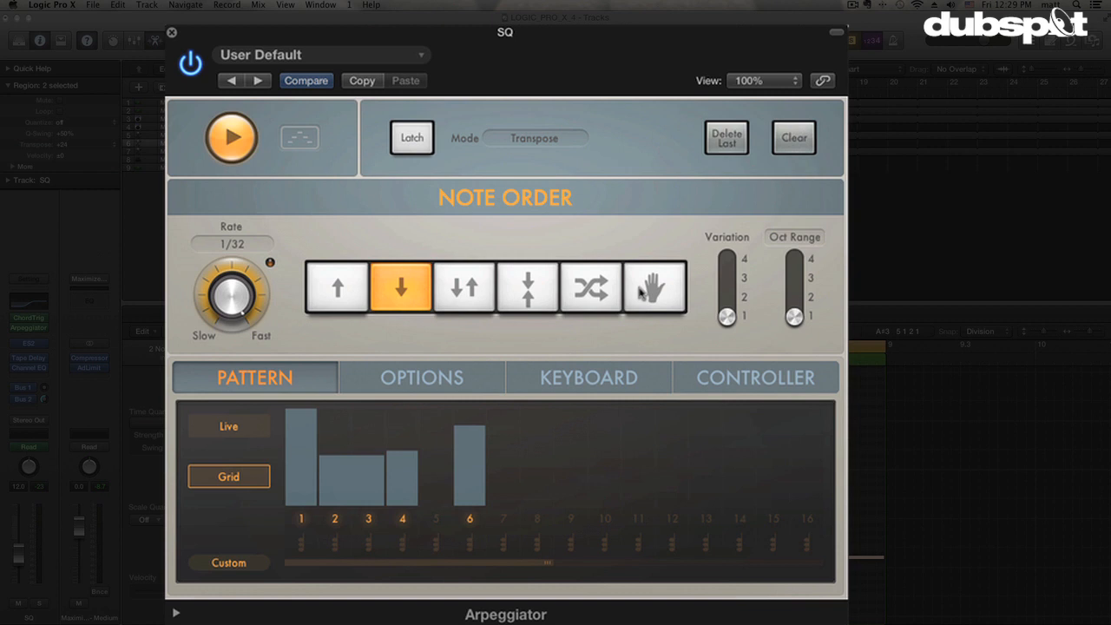
{"action": "mouse_move", "coordinate": [658, 295]}
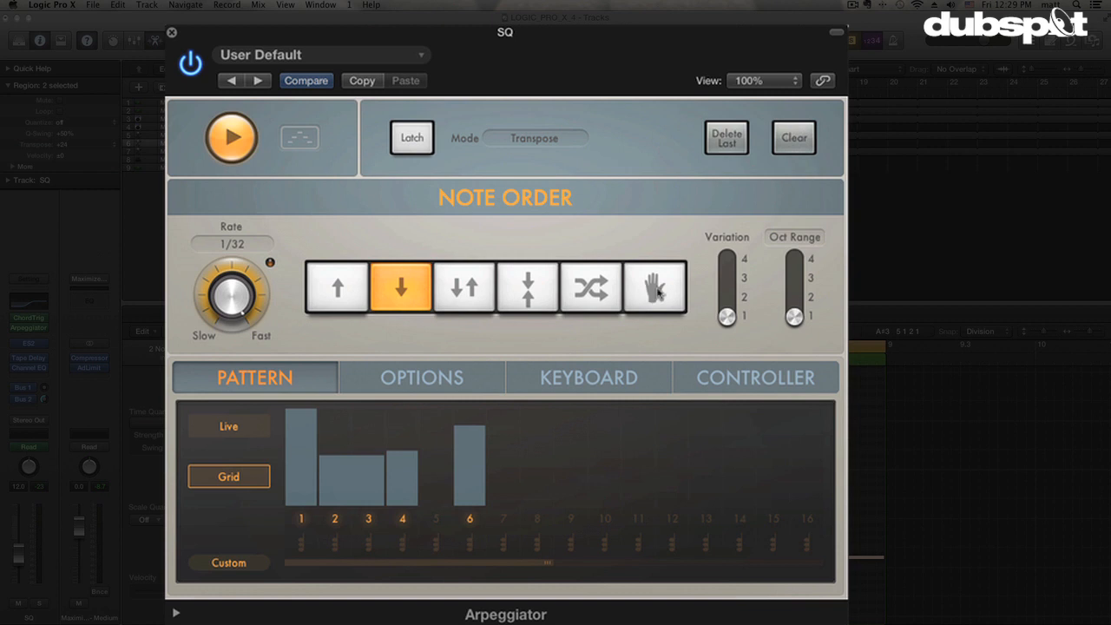
{"action": "mouse_move", "coordinate": [719, 293]}
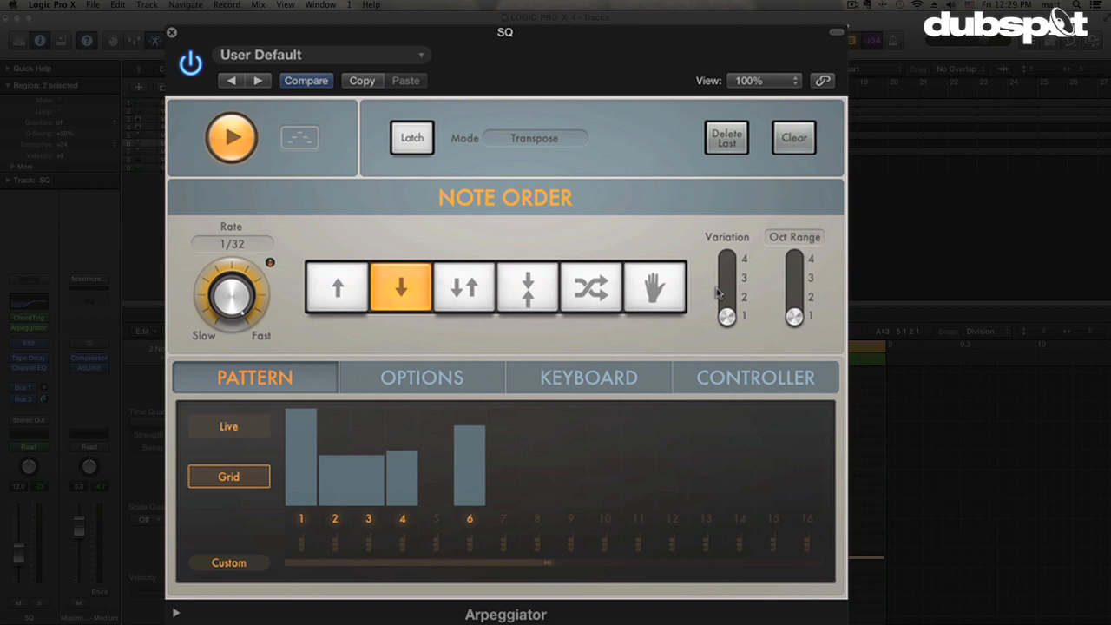
{"action": "mouse_move", "coordinate": [725, 332]}
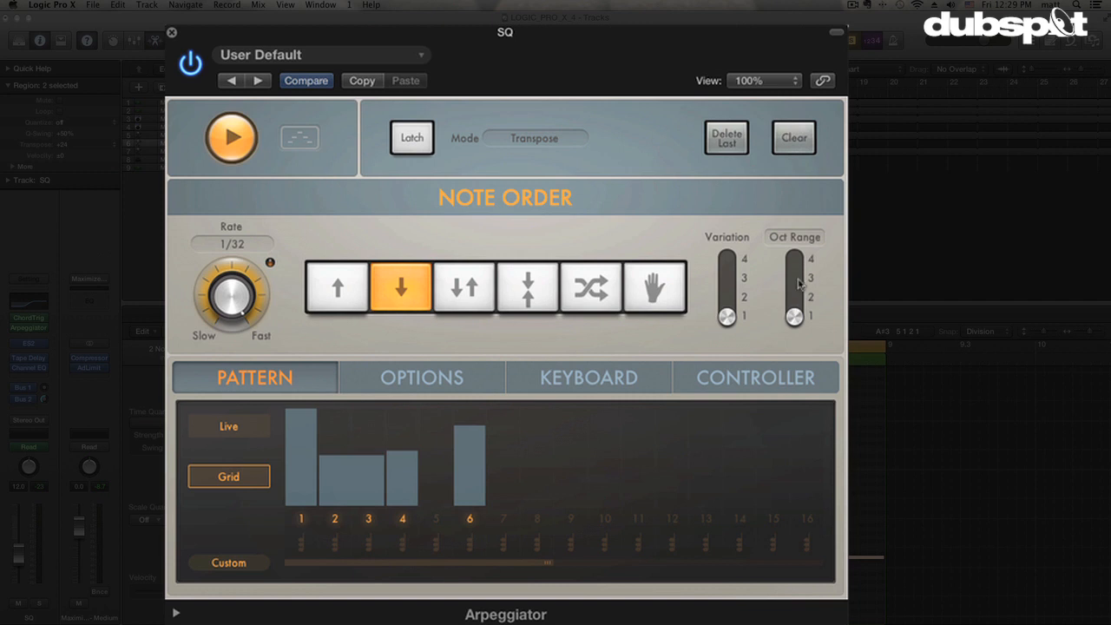
{"action": "mouse_move", "coordinate": [805, 288]}
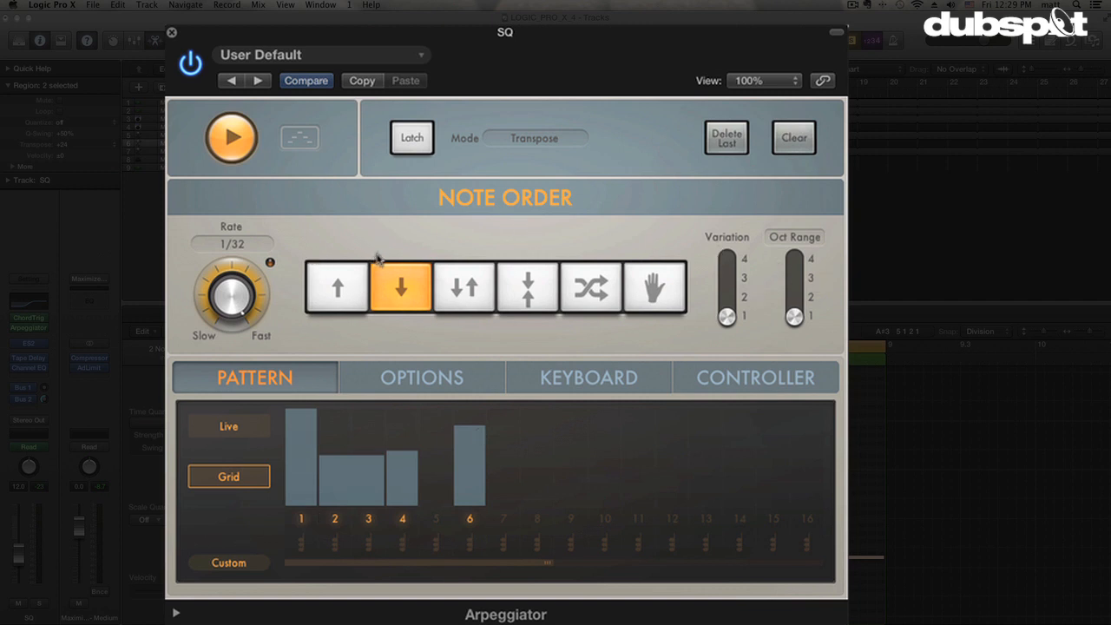
{"action": "mouse_move", "coordinate": [351, 269]}
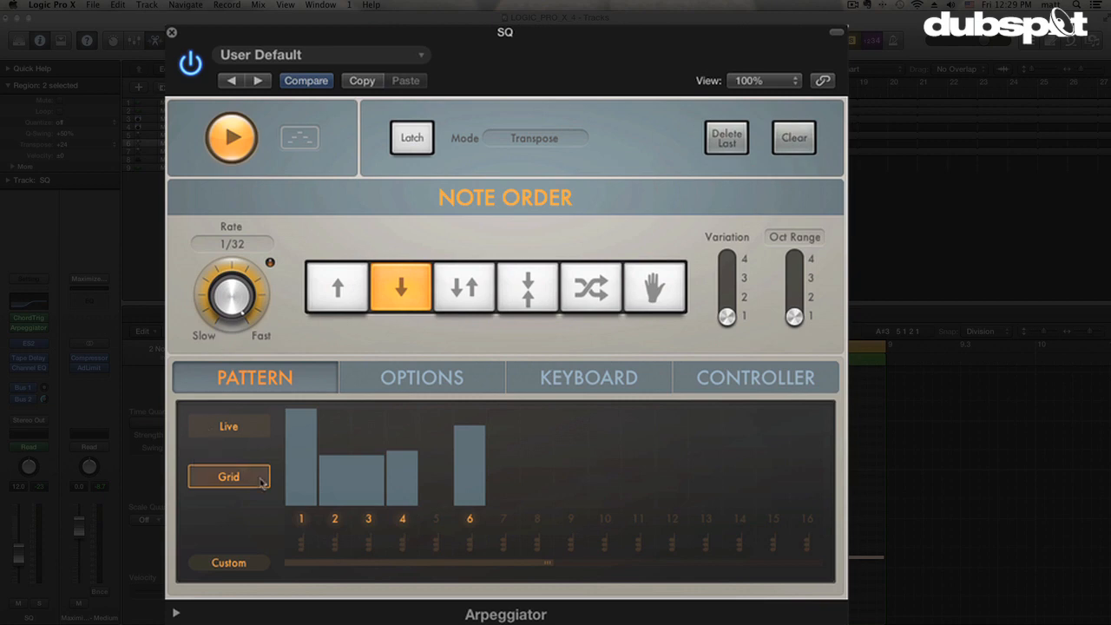
{"action": "mouse_move", "coordinate": [257, 498]}
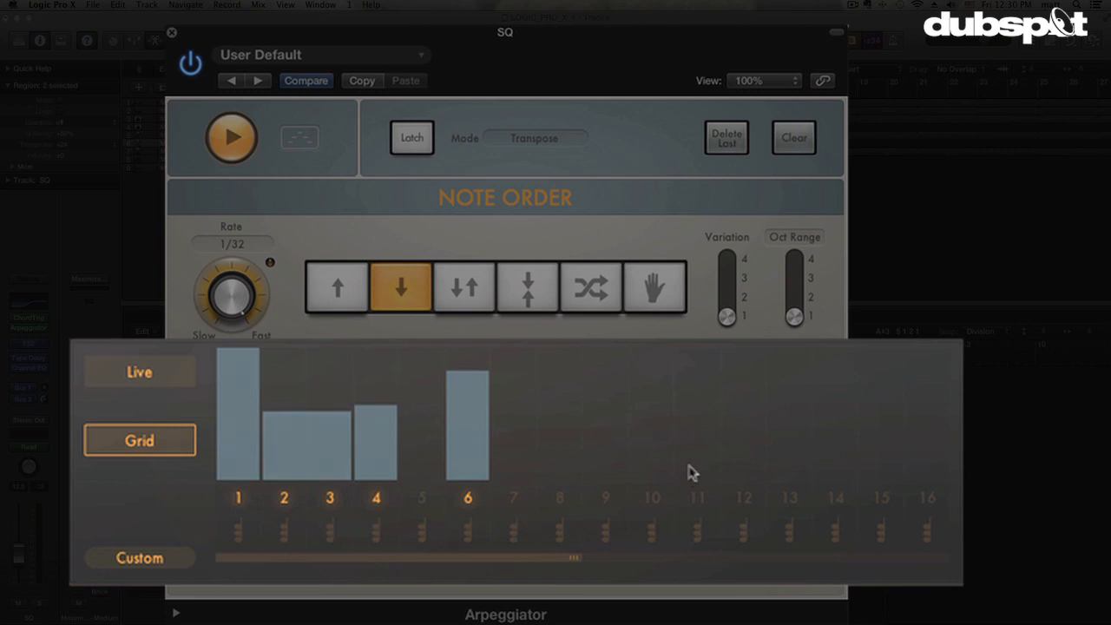
{"action": "mouse_move", "coordinate": [136, 469]}
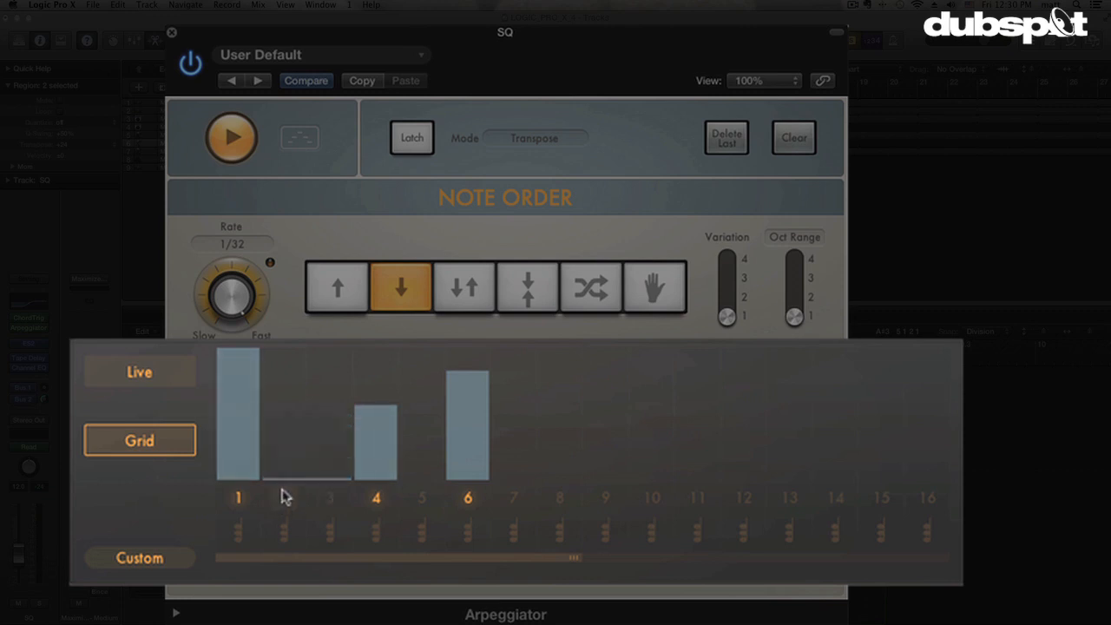
Re-enable grid steps 2 and 3, adjust step velocities and add step 6 to the pattern.
{"action": "left_click", "coordinate": [306, 443]}
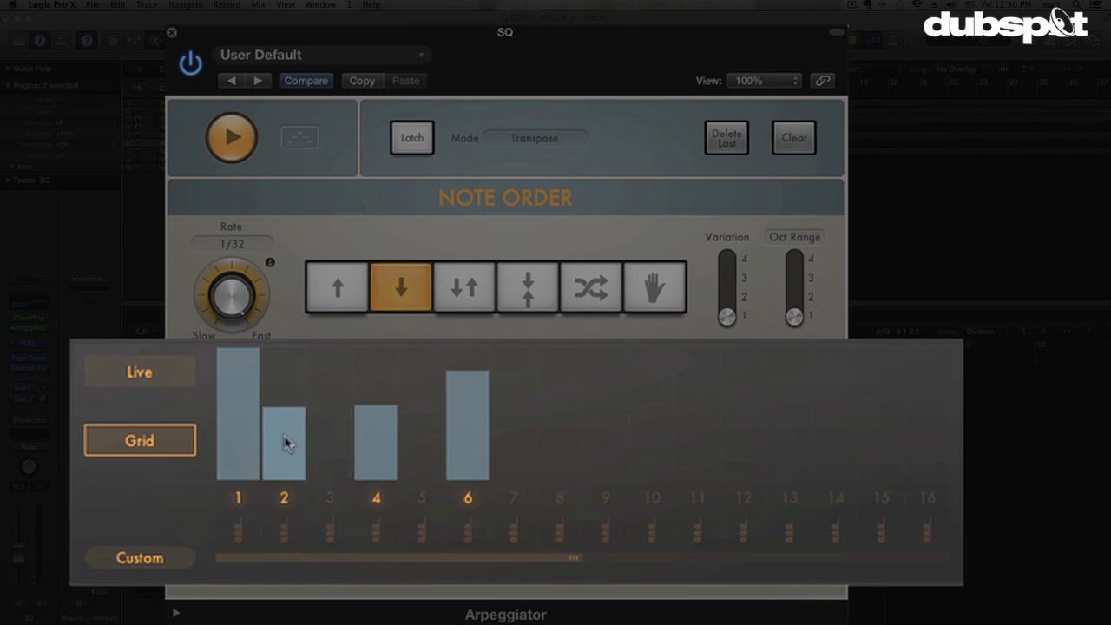
{"action": "left_click", "coordinate": [330, 443]}
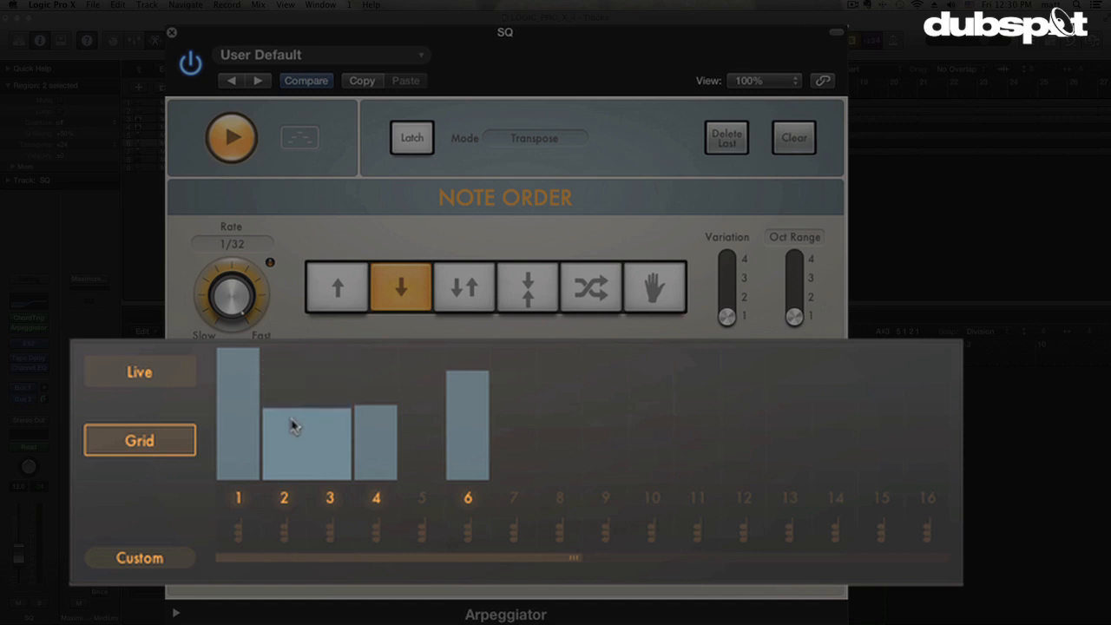
{"action": "mouse_move", "coordinate": [302, 427]}
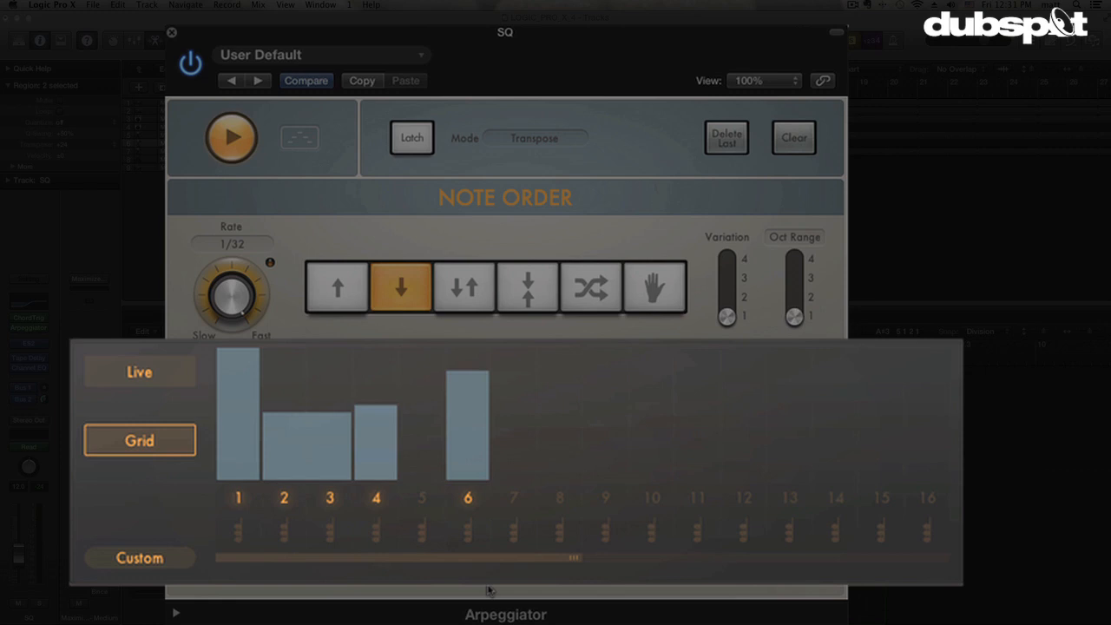
{"action": "left_click_drag", "start_coordinate": [569, 557], "coordinate": [391, 557]}
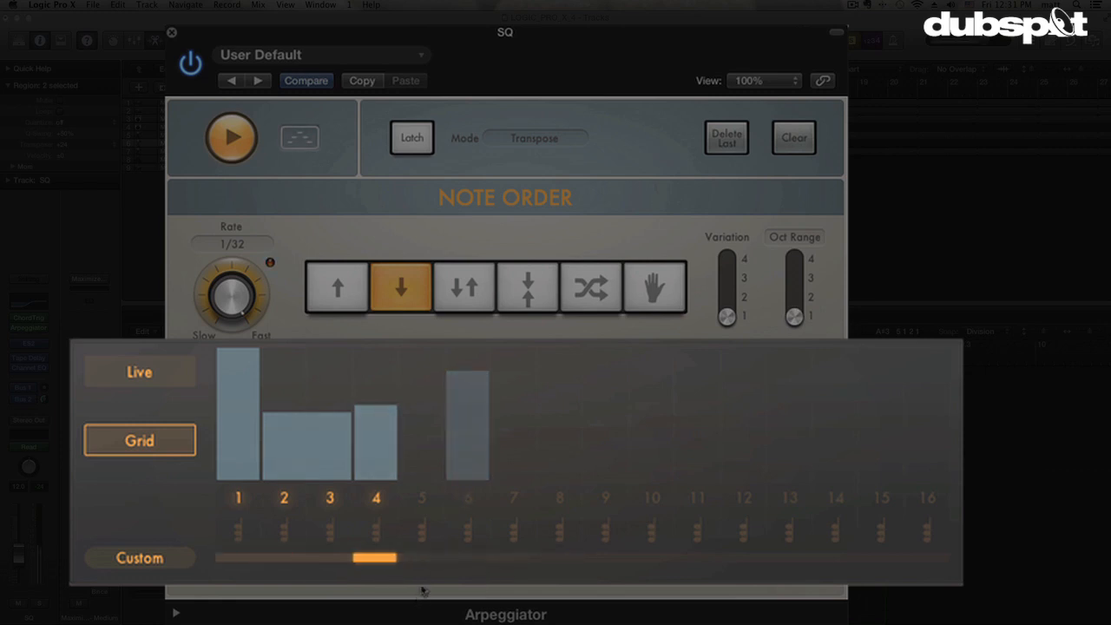
{"action": "left_click_drag", "start_coordinate": [373, 557], "coordinate": [573, 559]}
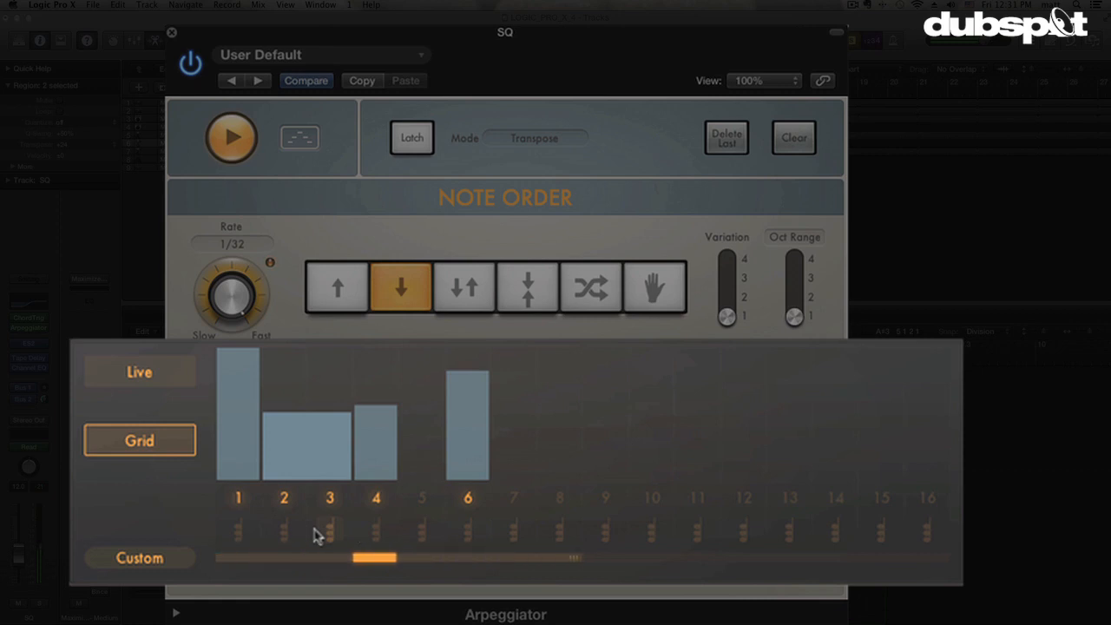
Try ascending note order, then set the arpeggio back to descending.
{"action": "left_click", "coordinate": [337, 286]}
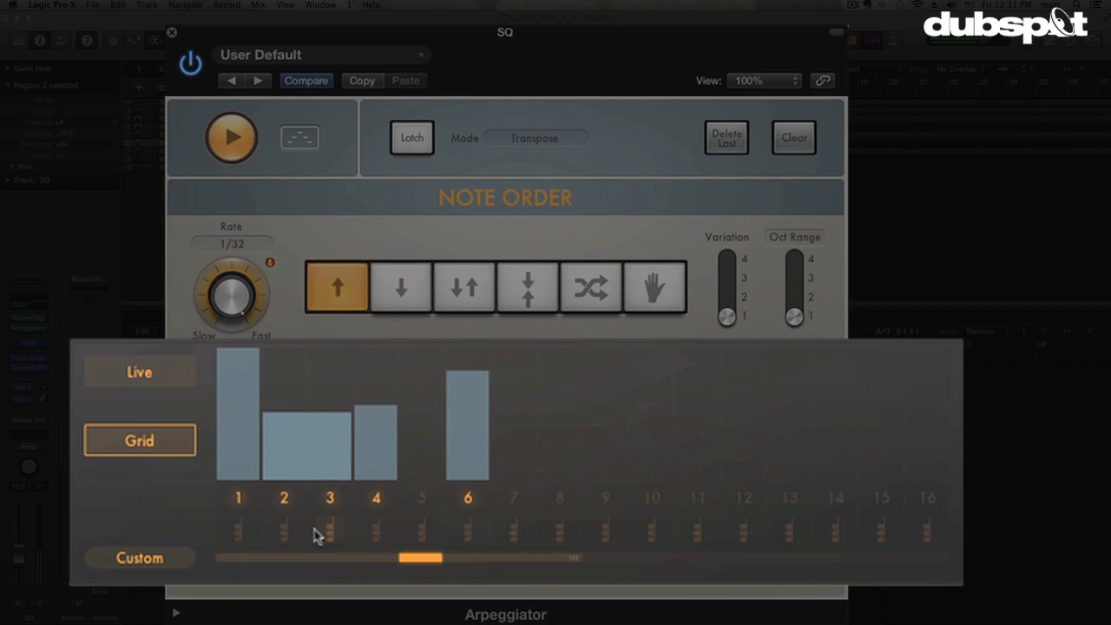
{"action": "left_click", "coordinate": [400, 288]}
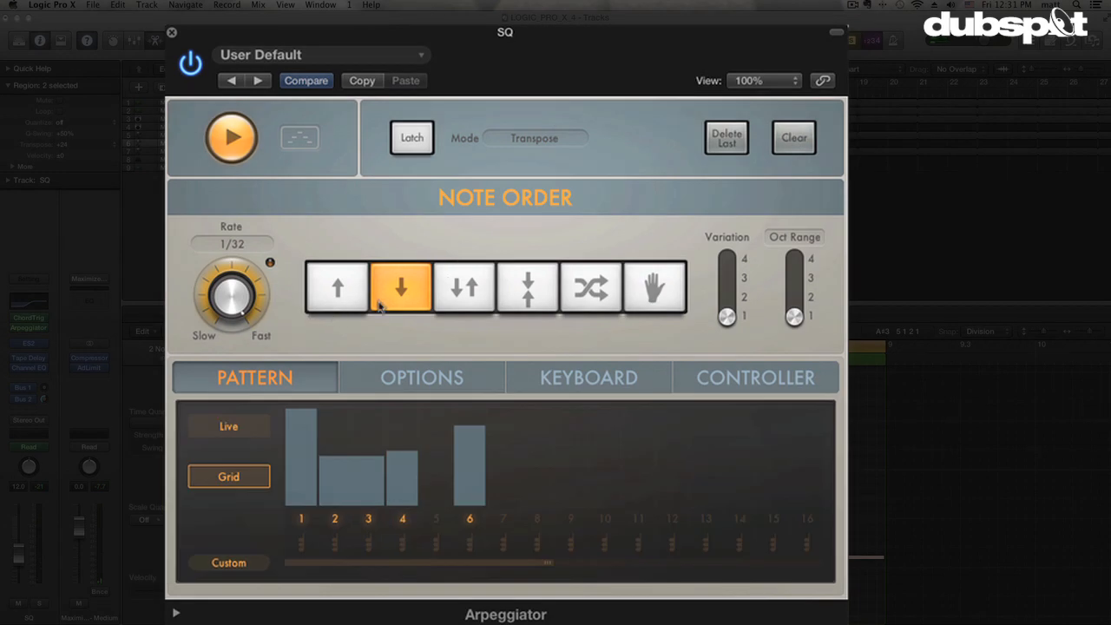
{"action": "mouse_move", "coordinate": [385, 323]}
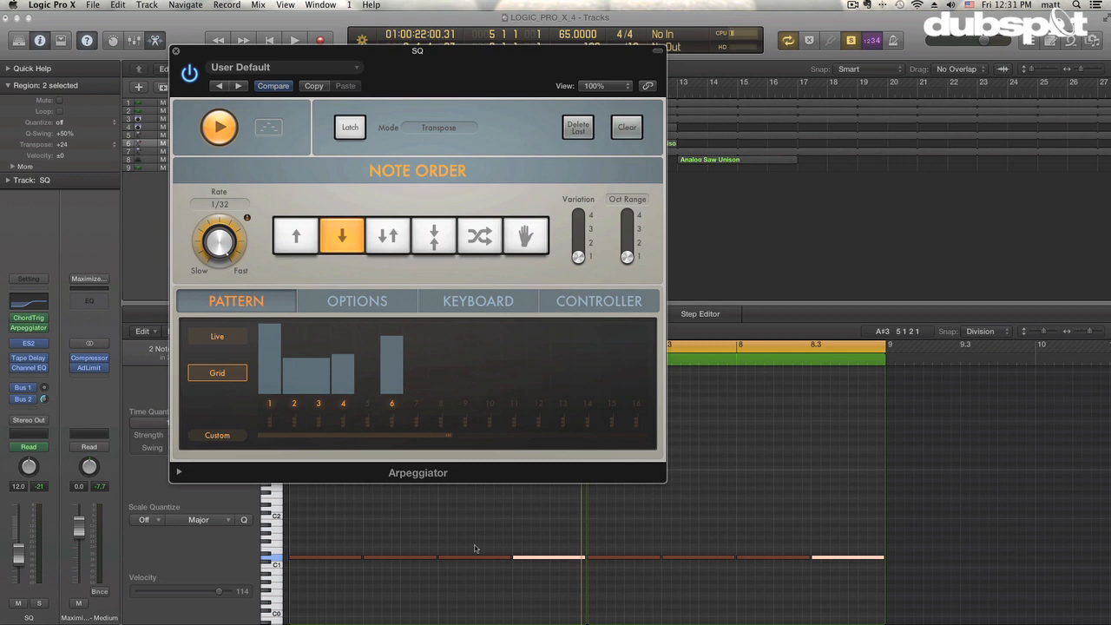
{"action": "mouse_move", "coordinate": [465, 549]}
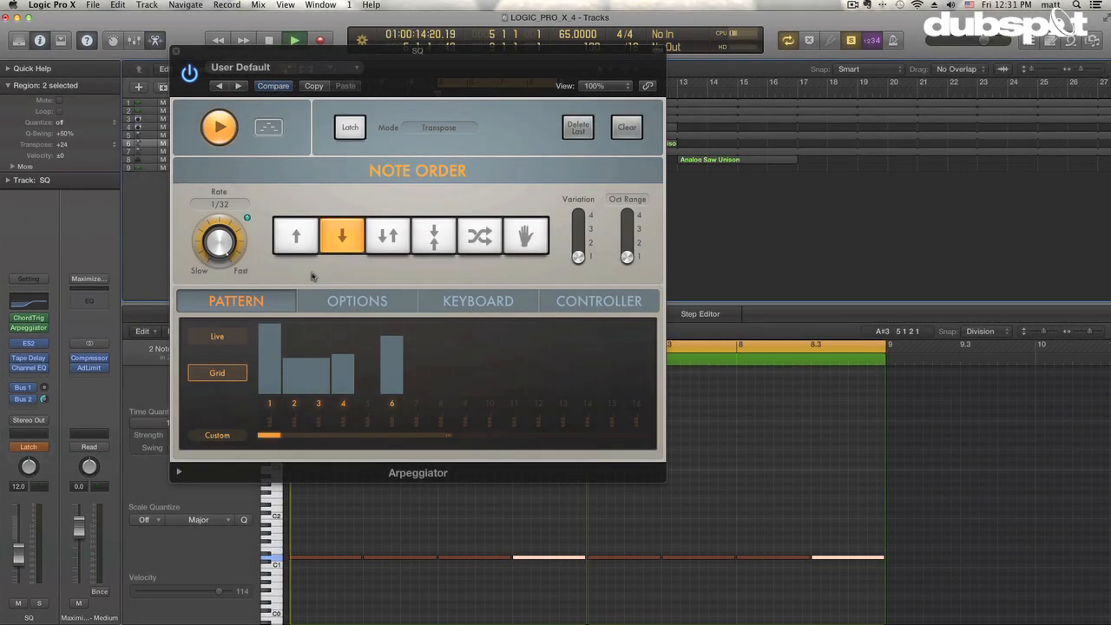
Switch note order to up-and-down and back to descending while recording automation.
{"action": "left_click", "coordinate": [387, 236]}
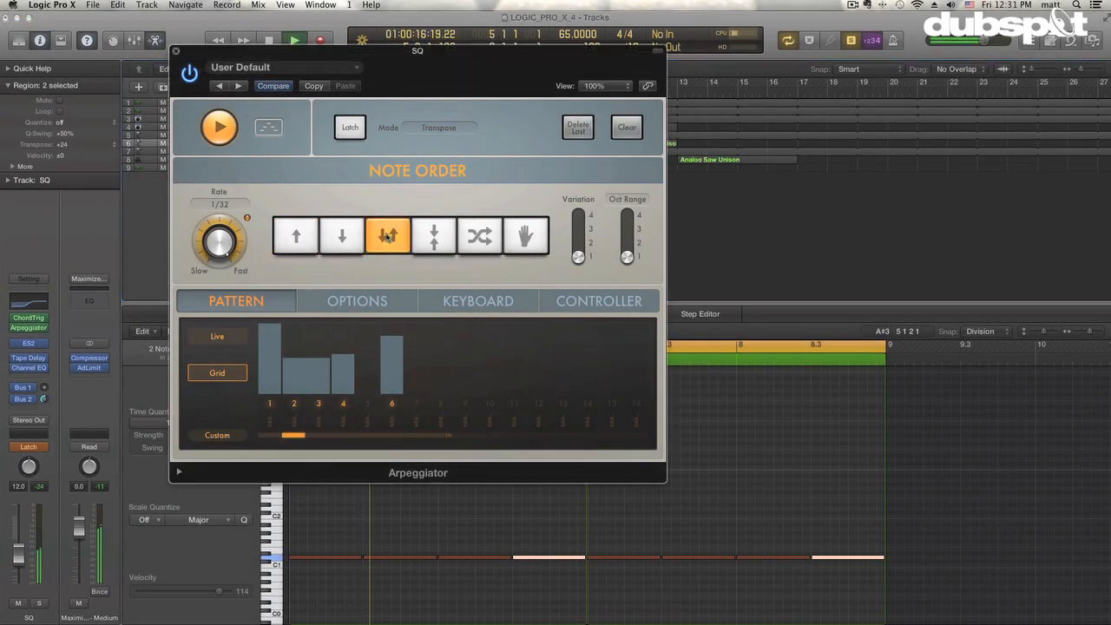
{"action": "left_click", "coordinate": [341, 236]}
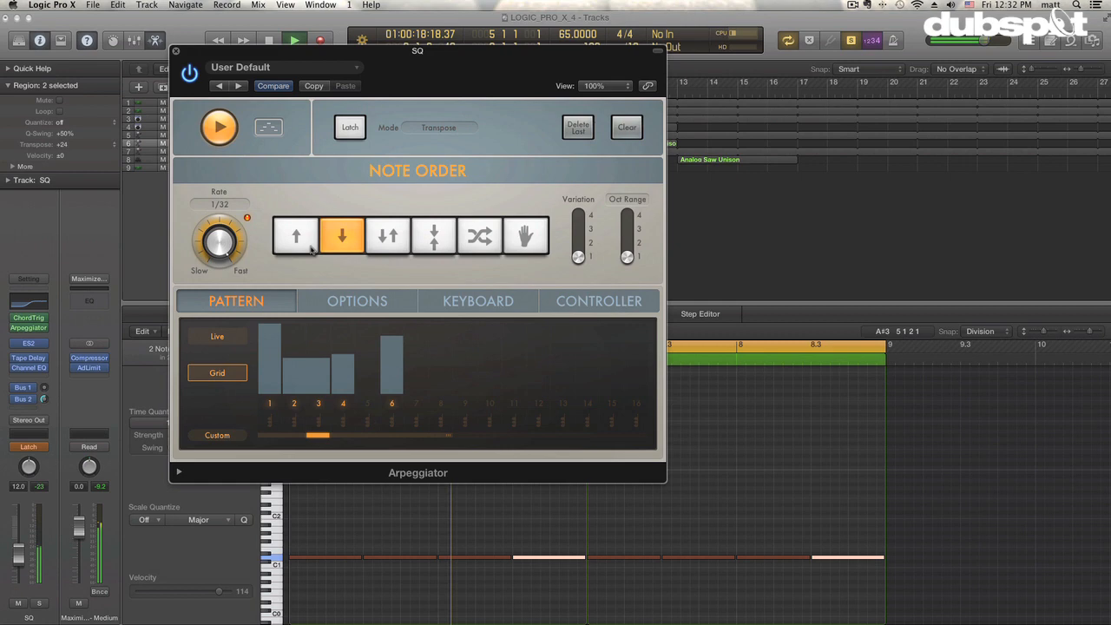
{"action": "left_click", "coordinate": [295, 236]}
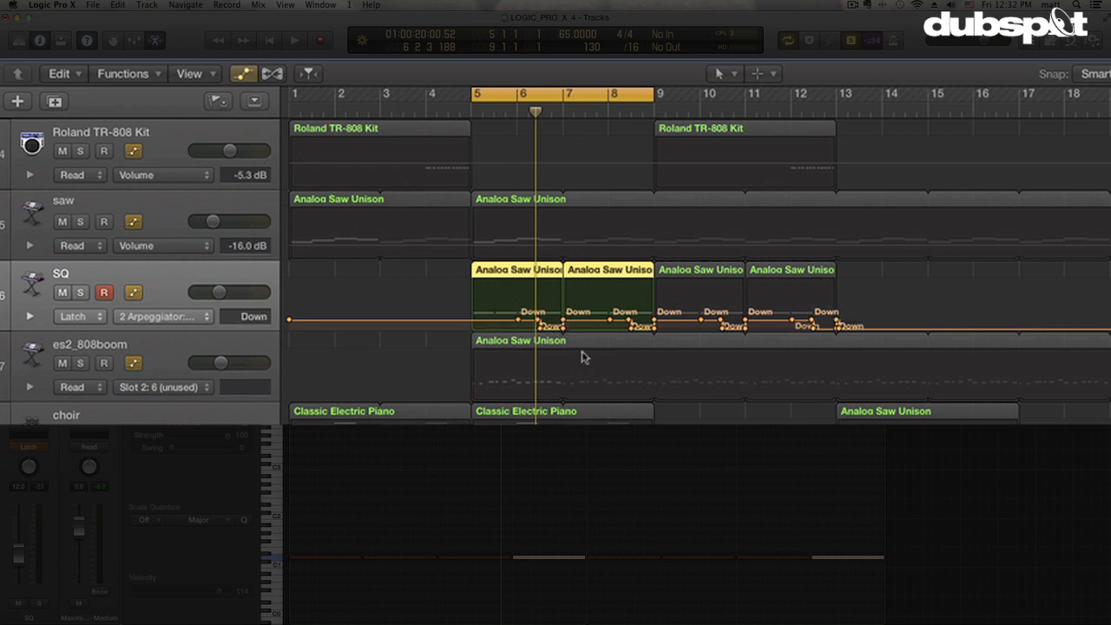
{"action": "mouse_move", "coordinate": [604, 363]}
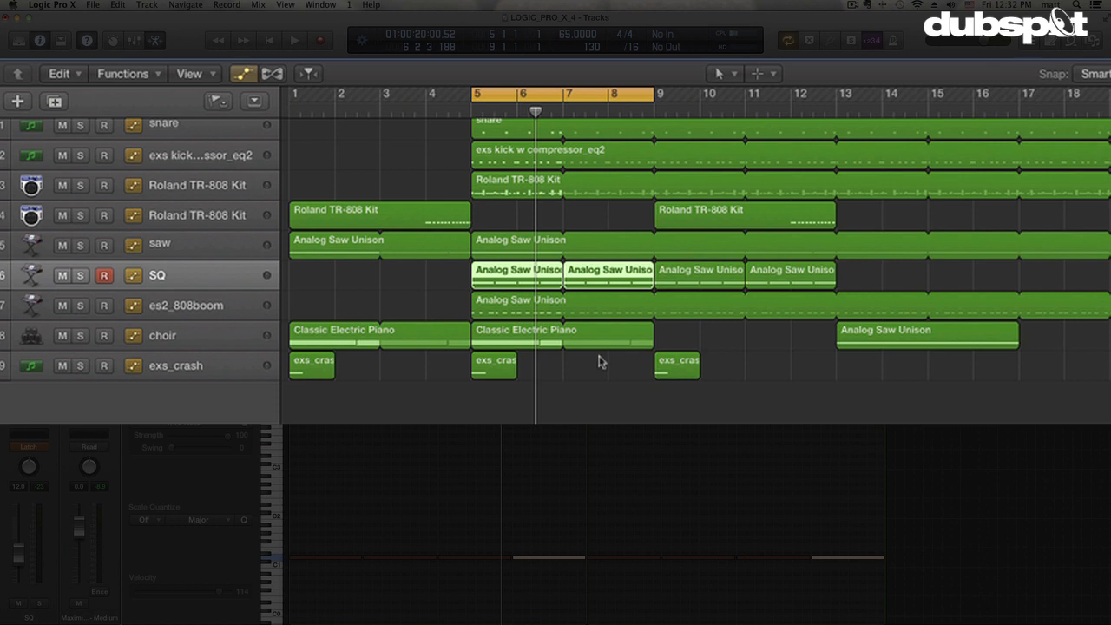
{"action": "mouse_move", "coordinate": [460, 121]}
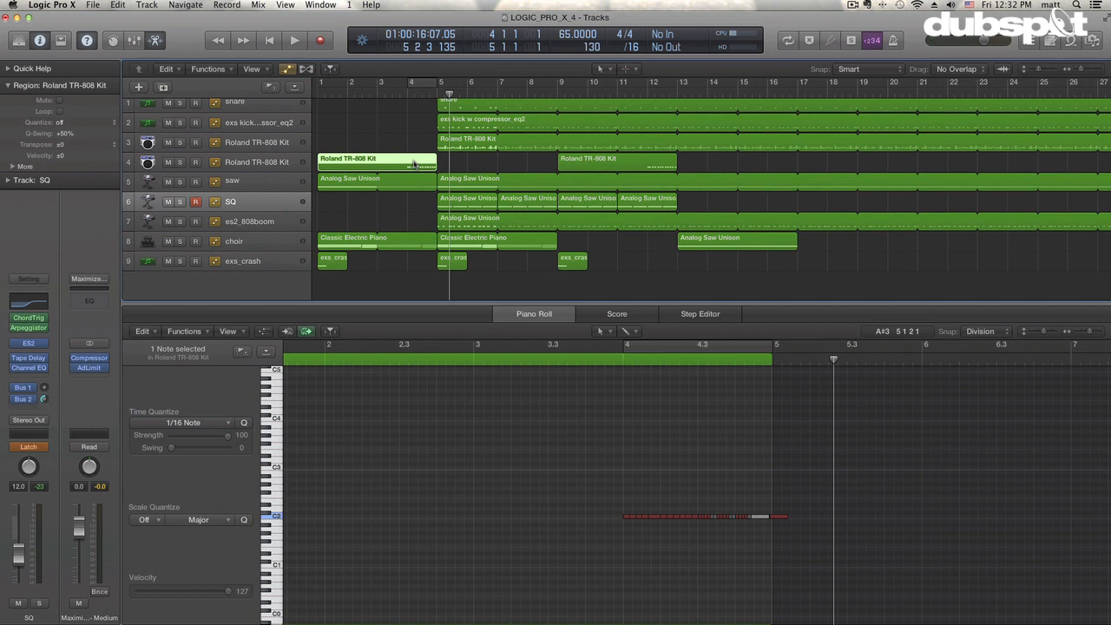
Select the Roland TR-808 Kit track in the Tracks area.
{"action": "left_click", "coordinate": [257, 163]}
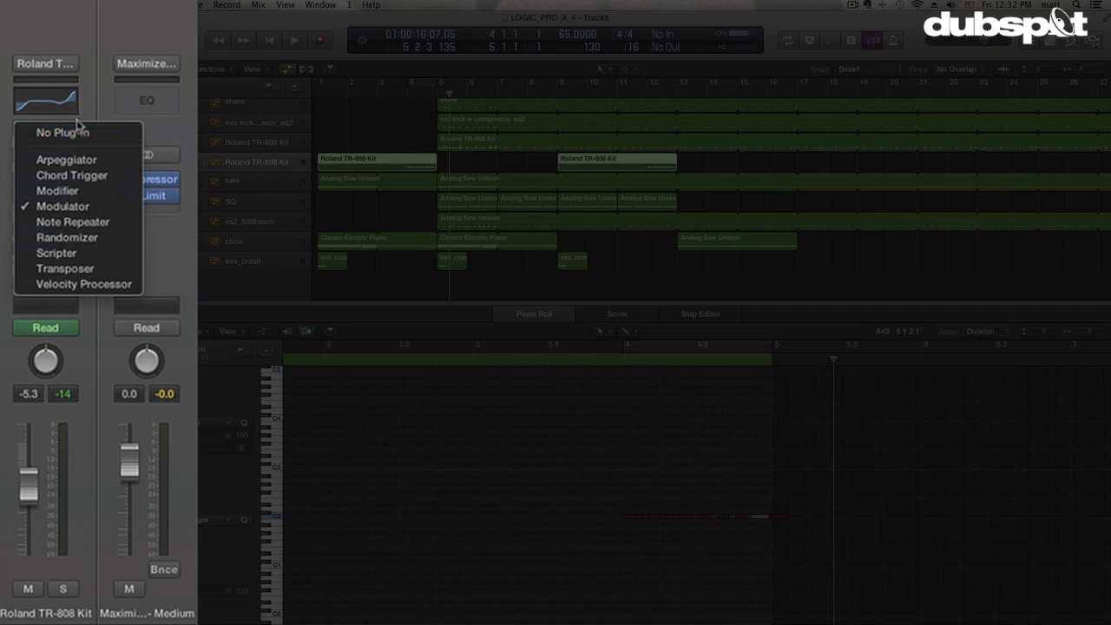
{"action": "mouse_move", "coordinate": [62, 206]}
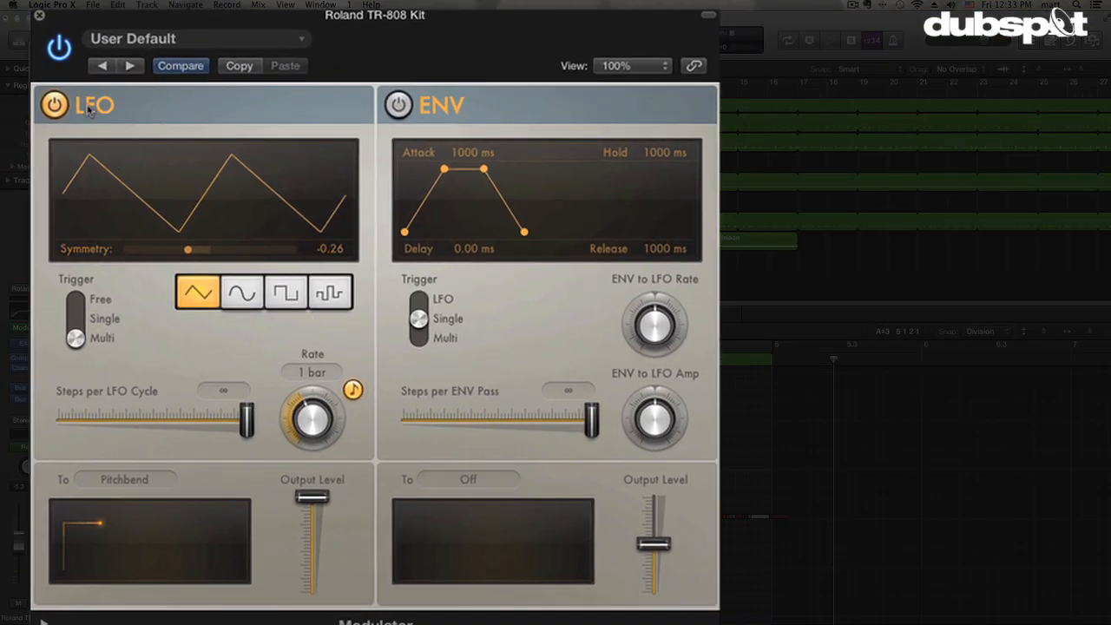
{"action": "mouse_move", "coordinate": [232, 118]}
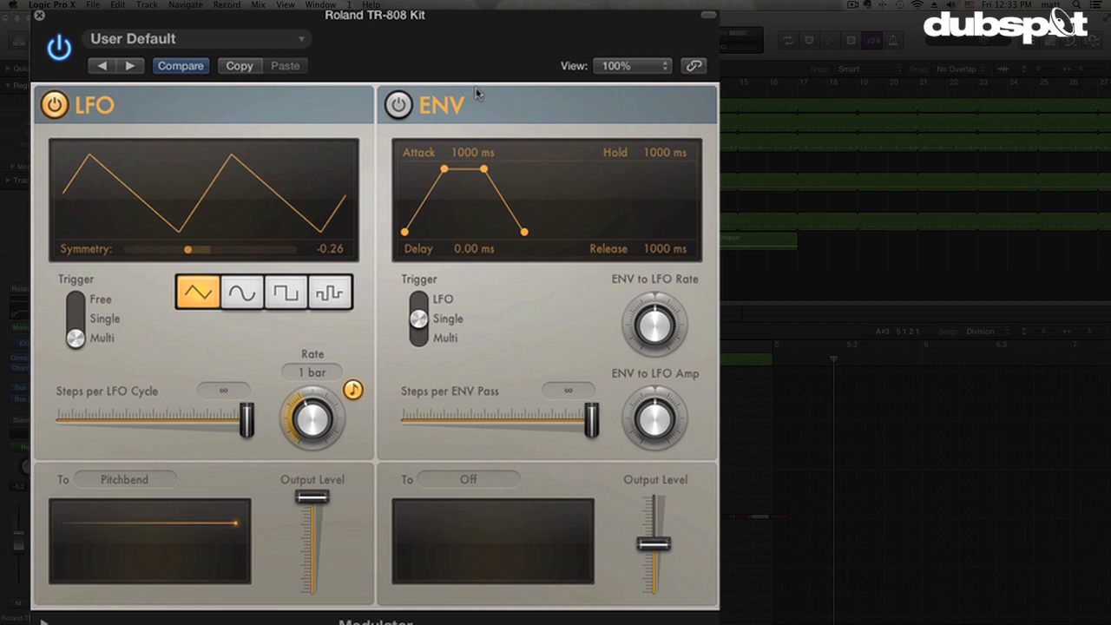
{"action": "mouse_move", "coordinate": [159, 206]}
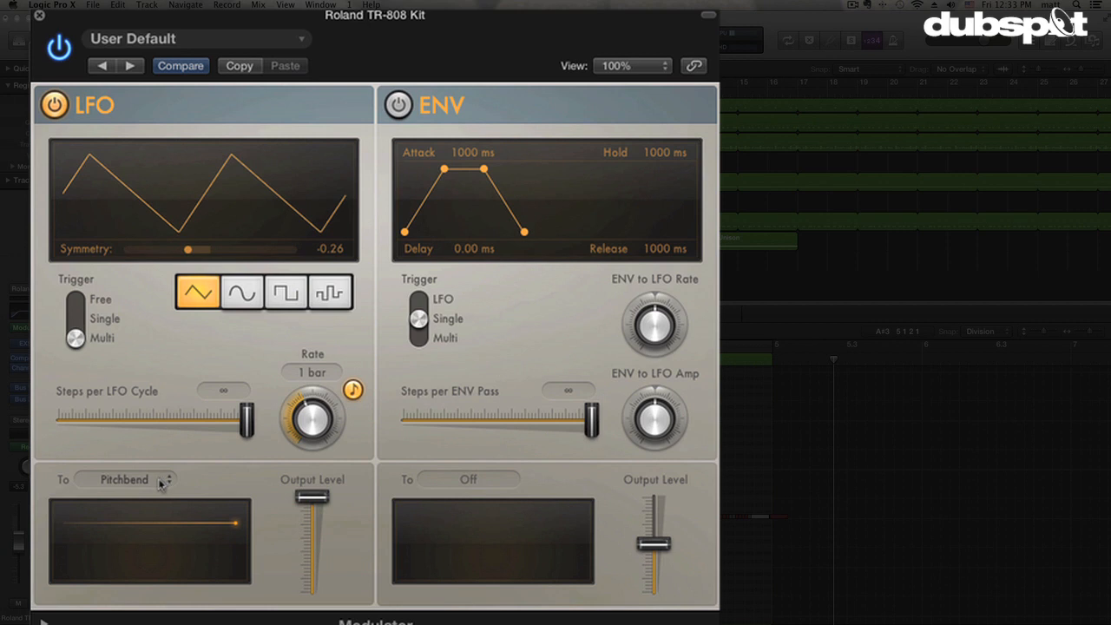
{"action": "mouse_move", "coordinate": [274, 172]}
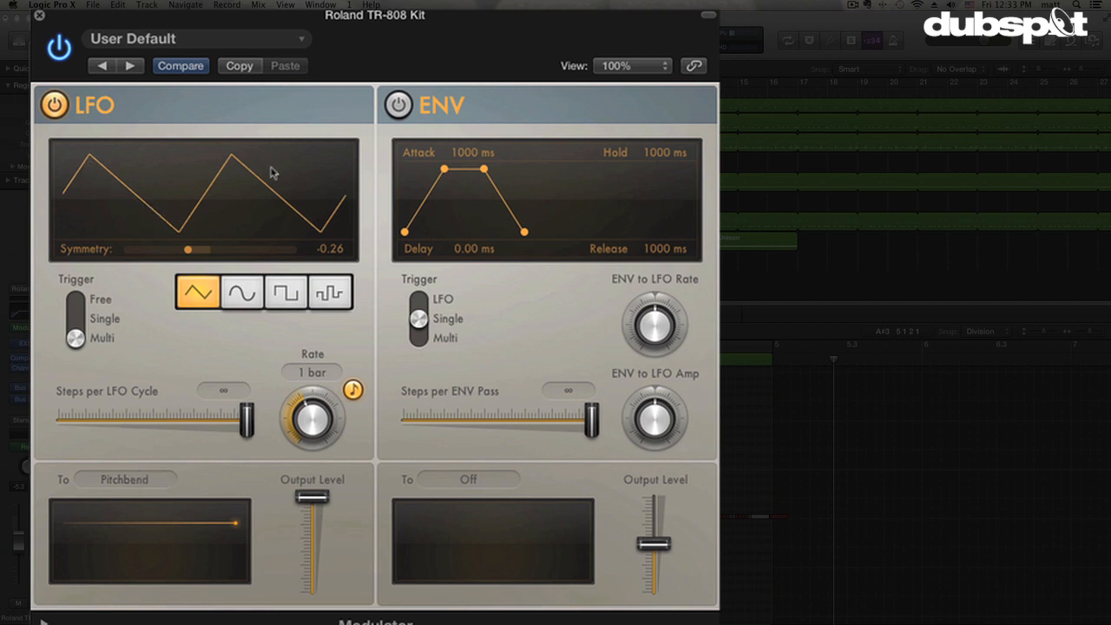
{"action": "mouse_move", "coordinate": [313, 420]}
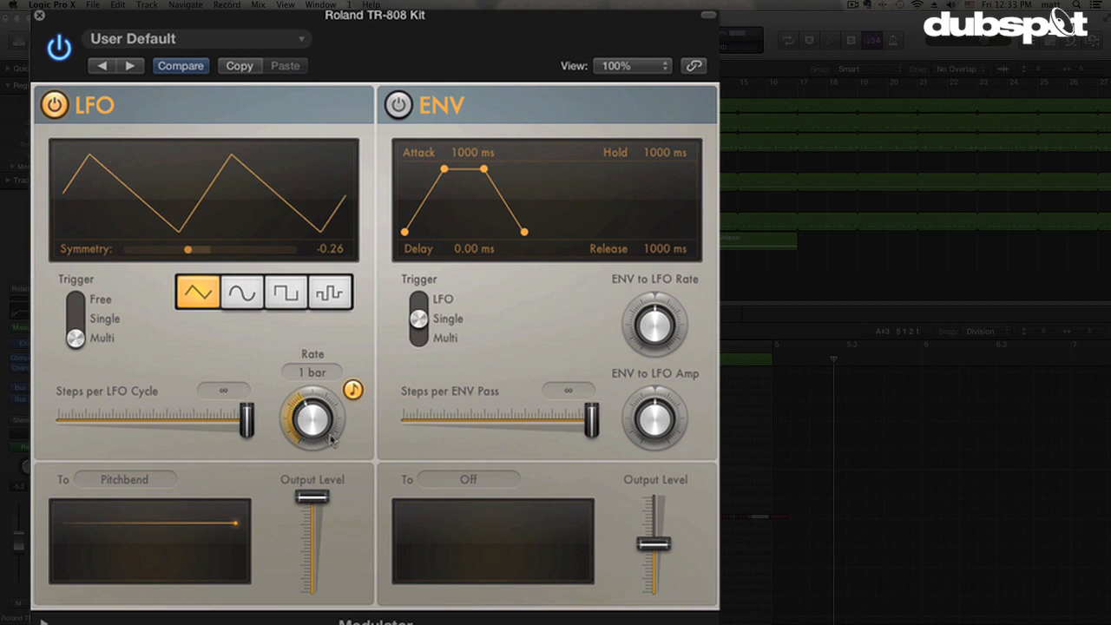
Skew the LFO symmetry toward a ramp shape and back to about -0.20.
{"action": "left_click_drag", "start_coordinate": [312, 418], "coordinate": [313, 408]}
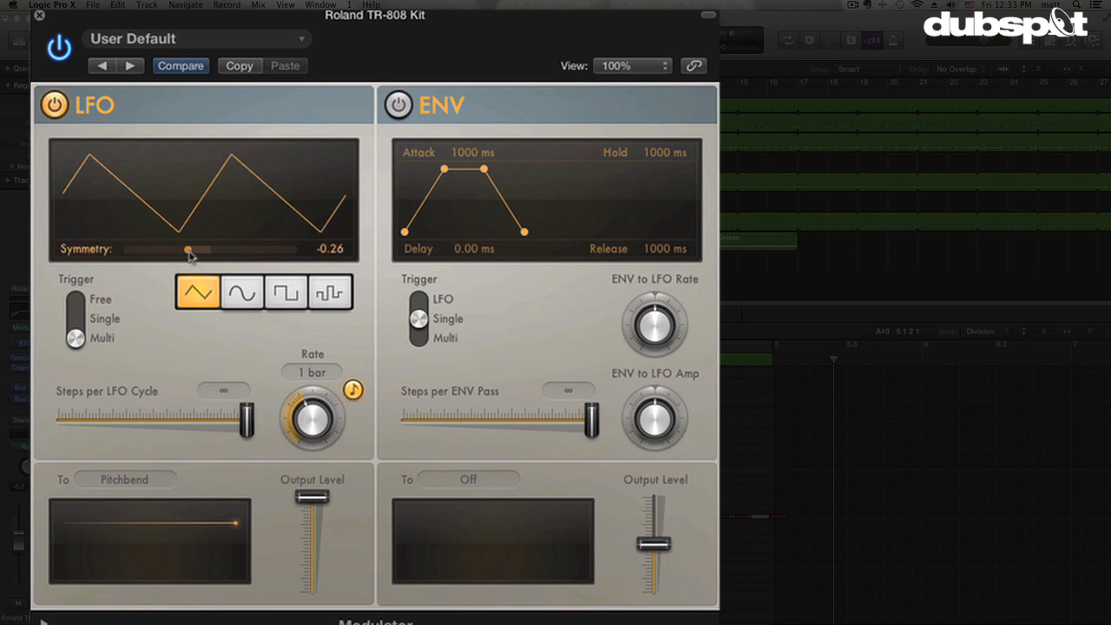
{"action": "left_click_drag", "start_coordinate": [188, 250], "coordinate": [200, 250]}
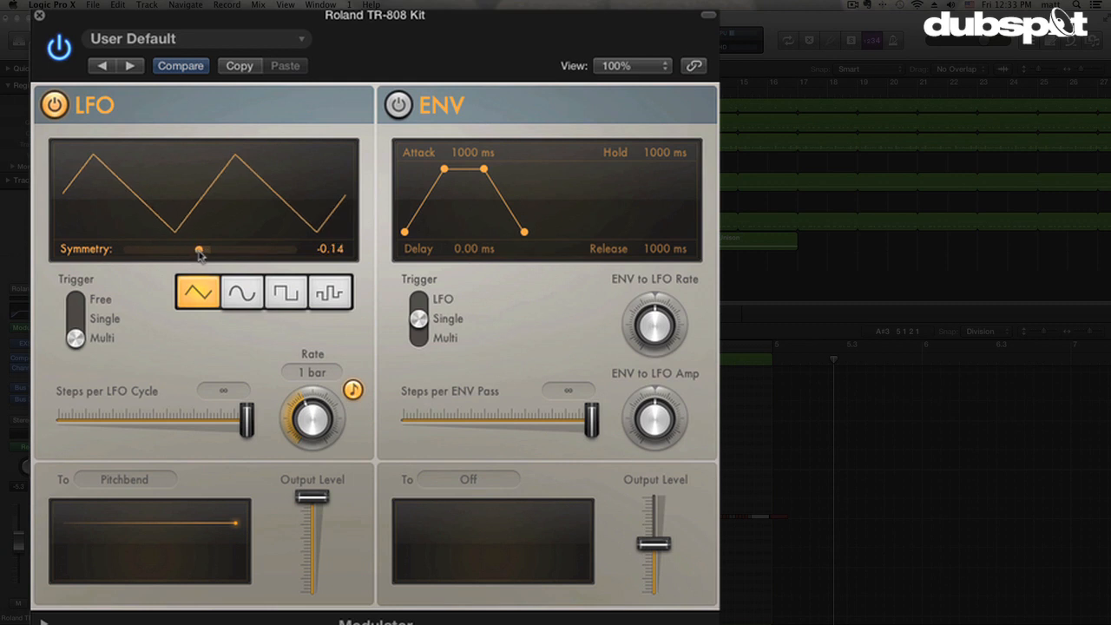
{"action": "left_click_drag", "start_coordinate": [198, 250], "coordinate": [253, 250]}
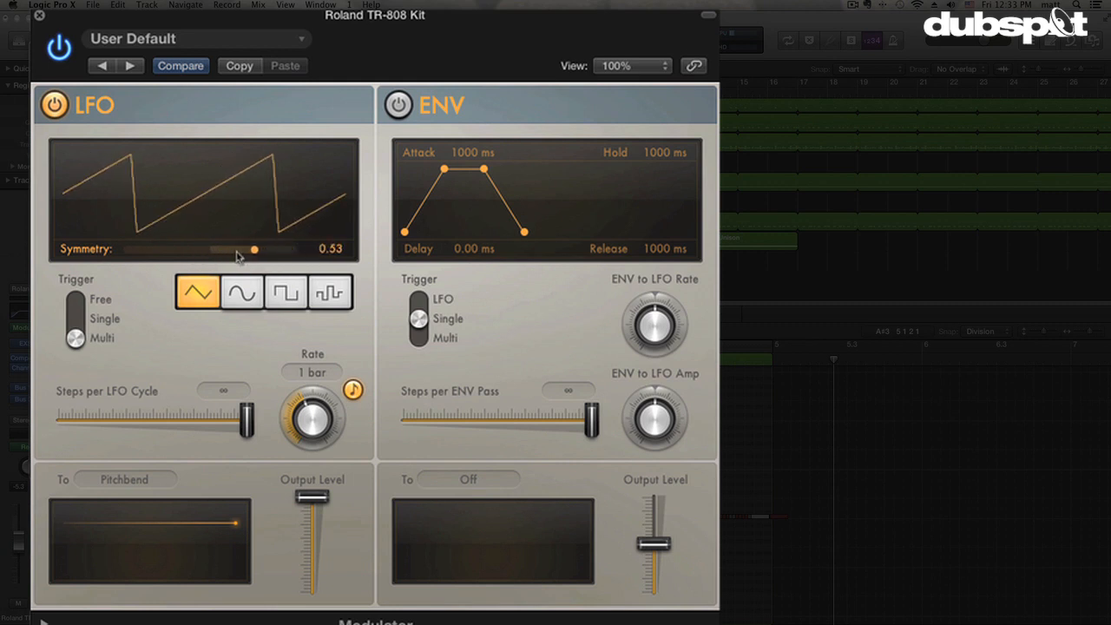
{"action": "left_click_drag", "start_coordinate": [253, 250], "coordinate": [193, 250]}
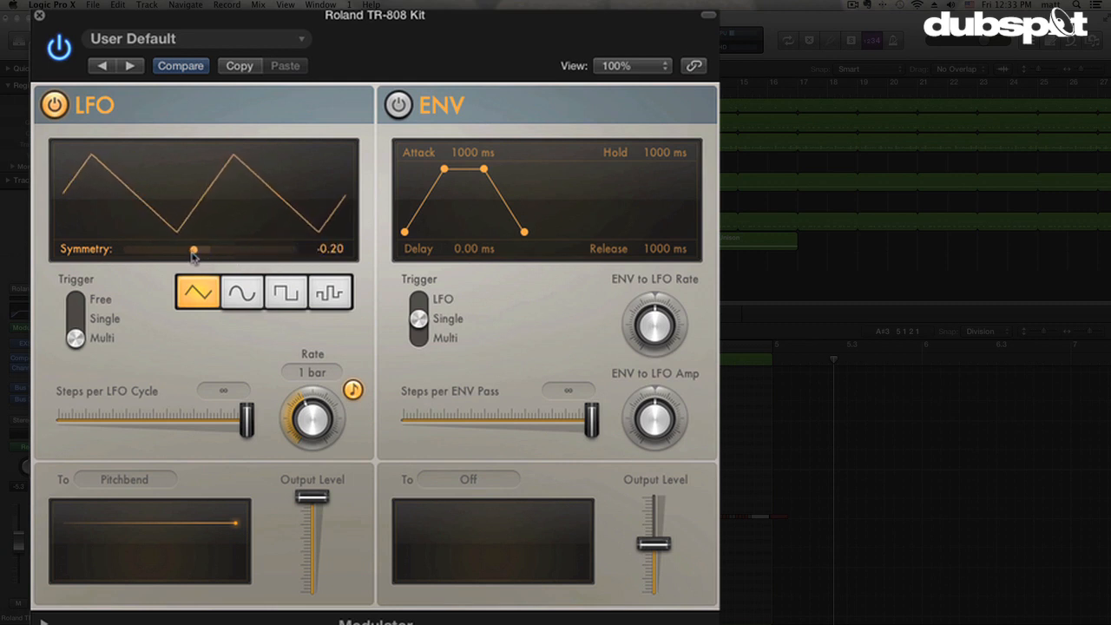
{"action": "left_click_drag", "start_coordinate": [193, 250], "coordinate": [195, 250]}
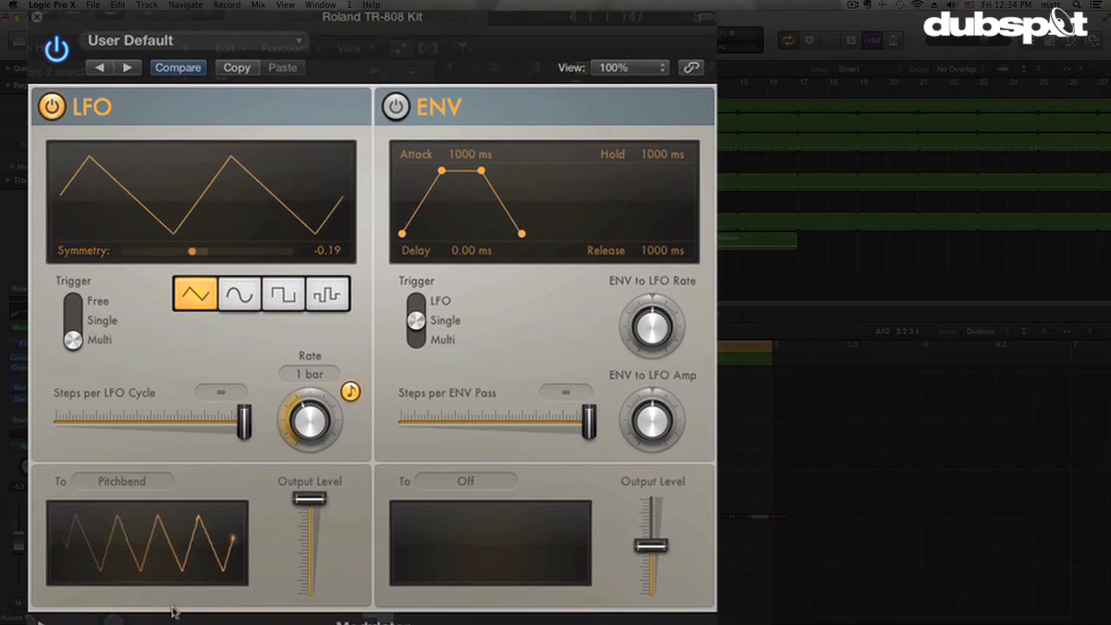
Vary the symmetry between -0.41 and -0.11, settling it at -0.20.
{"action": "left_click_drag", "start_coordinate": [191, 250], "coordinate": [173, 250]}
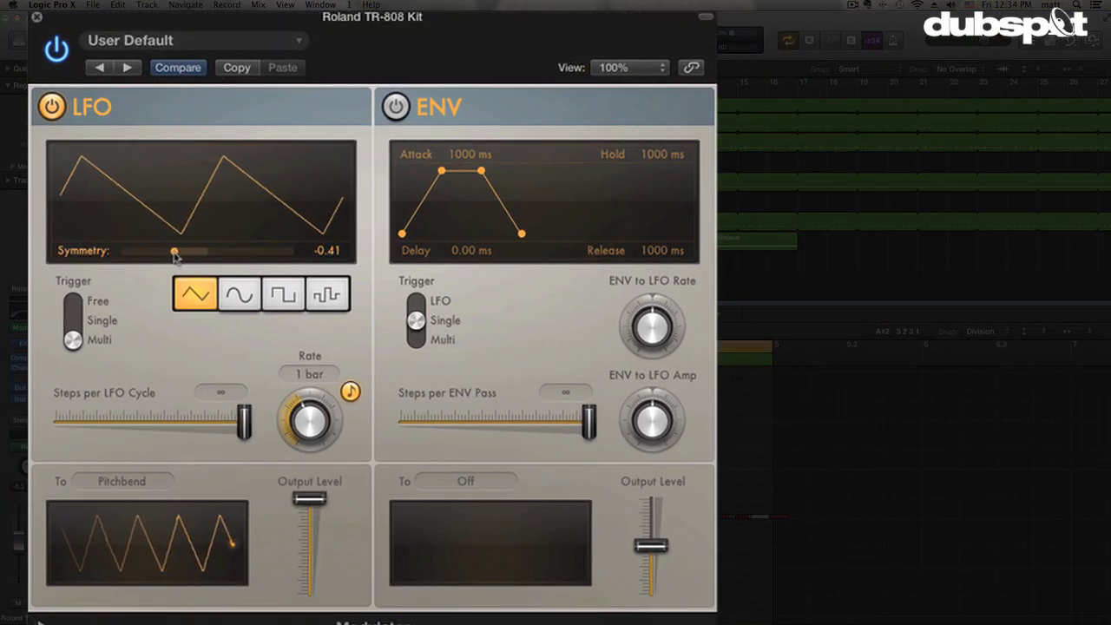
{"action": "left_click_drag", "start_coordinate": [173, 252], "coordinate": [200, 252]}
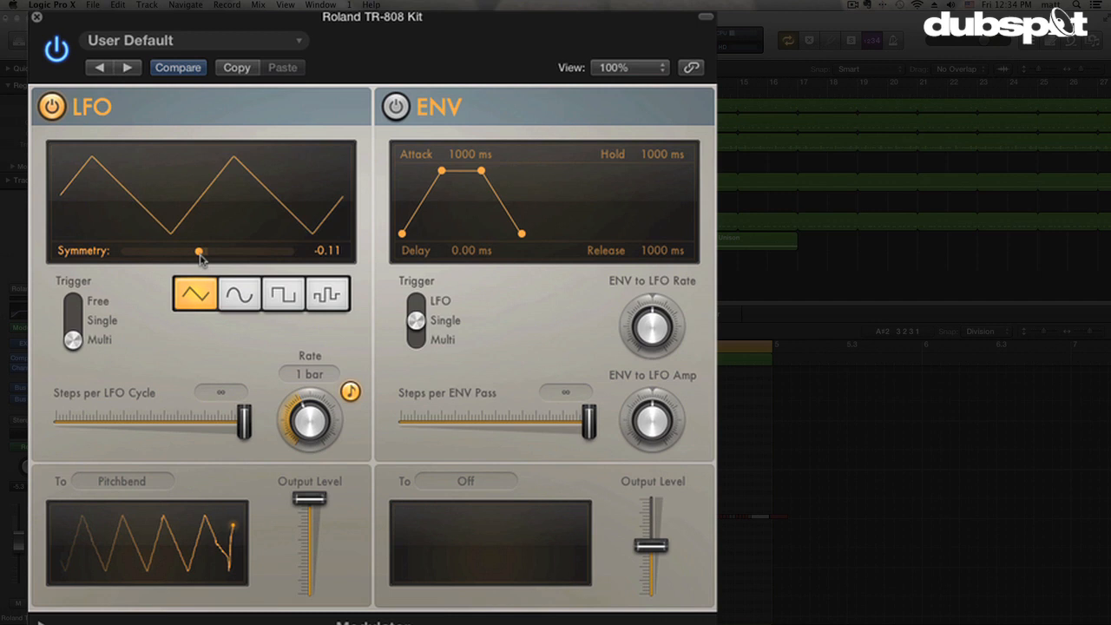
{"action": "left_click_drag", "start_coordinate": [198, 251], "coordinate": [173, 252]}
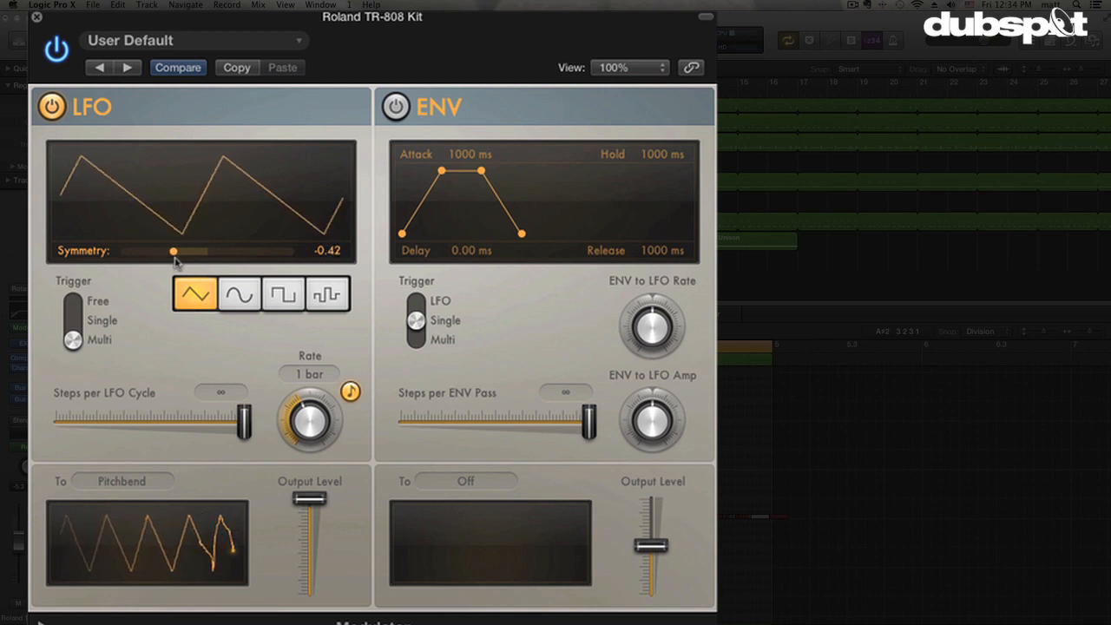
{"action": "left_click_drag", "start_coordinate": [174, 250], "coordinate": [191, 250]}
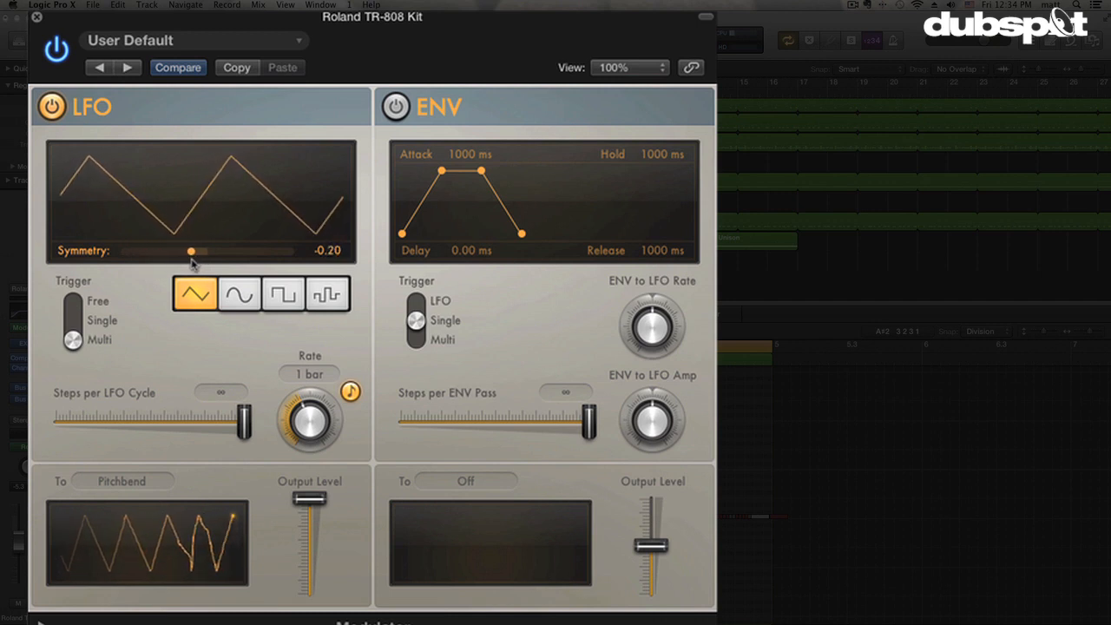